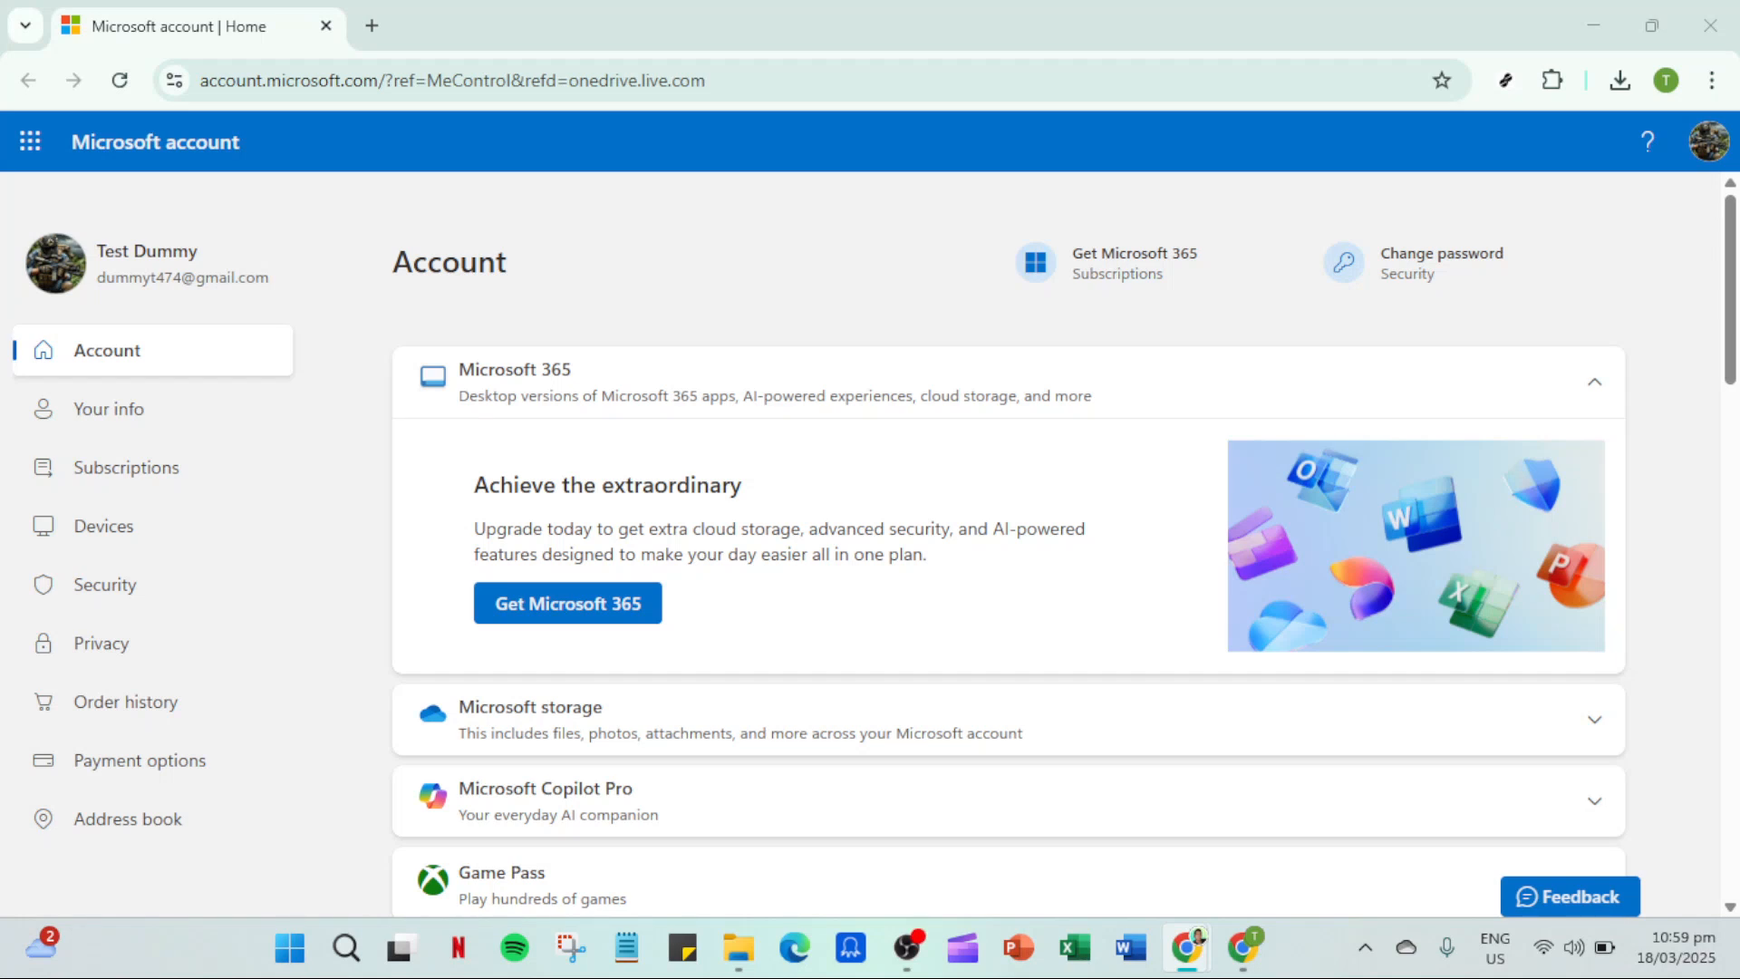
pyautogui.moveTo(1038, 492)
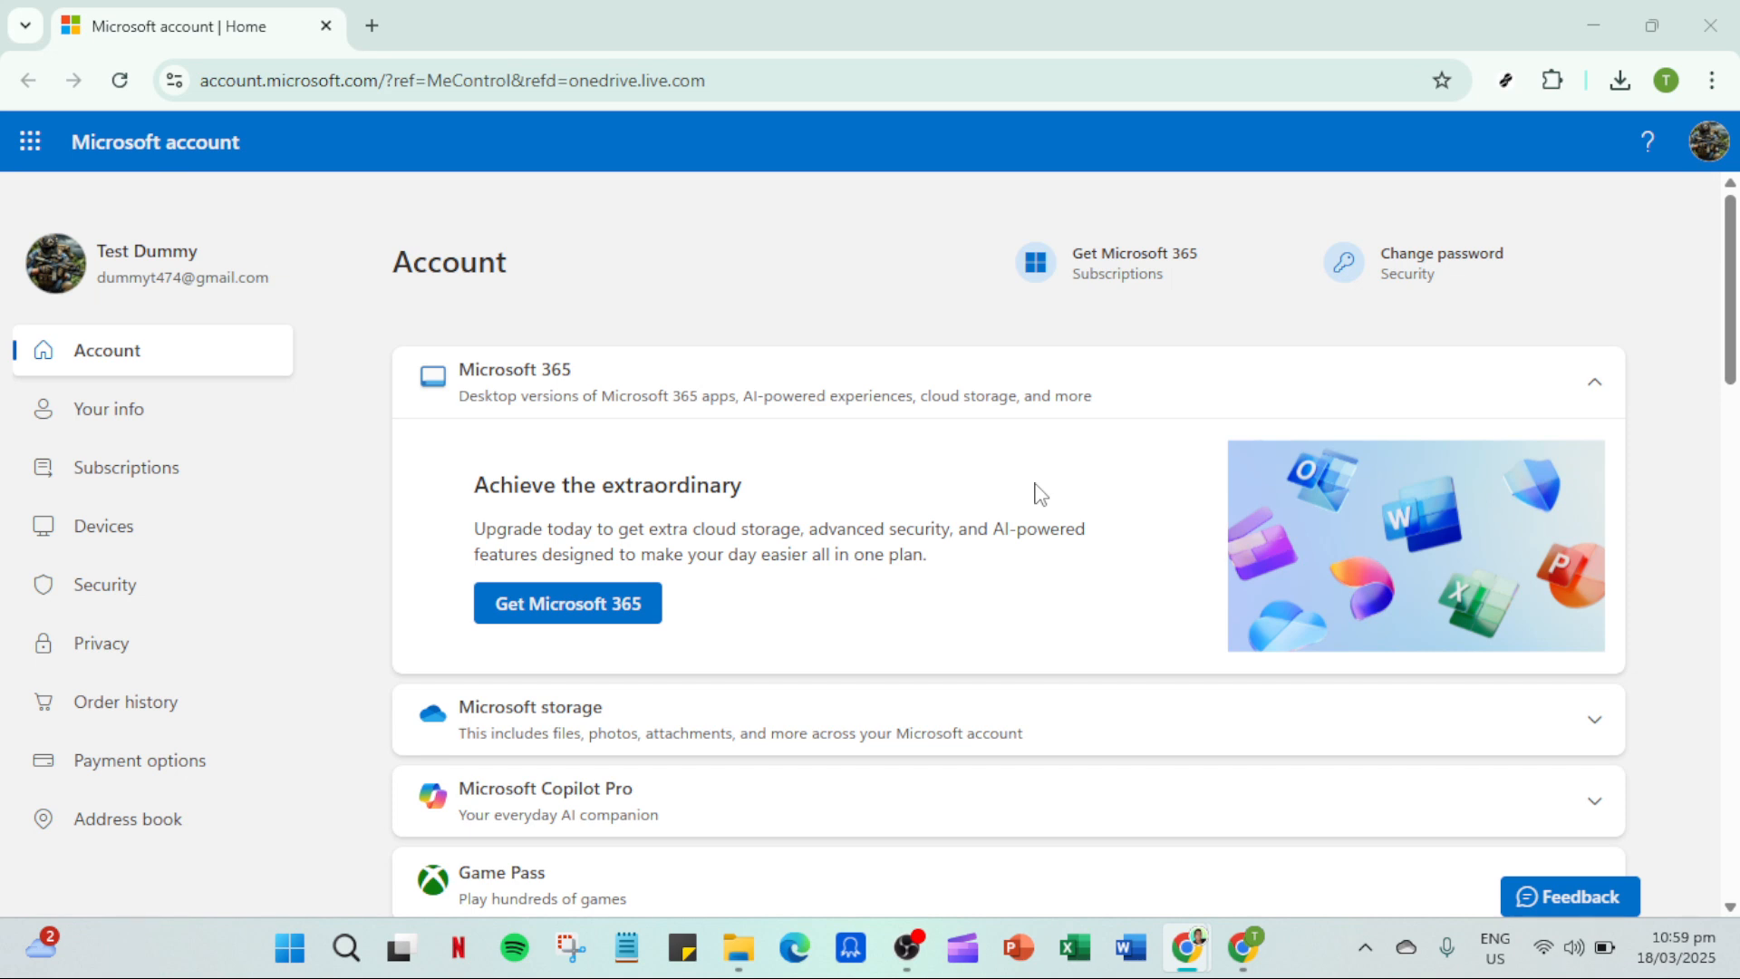
pyautogui.moveTo(290, 477)
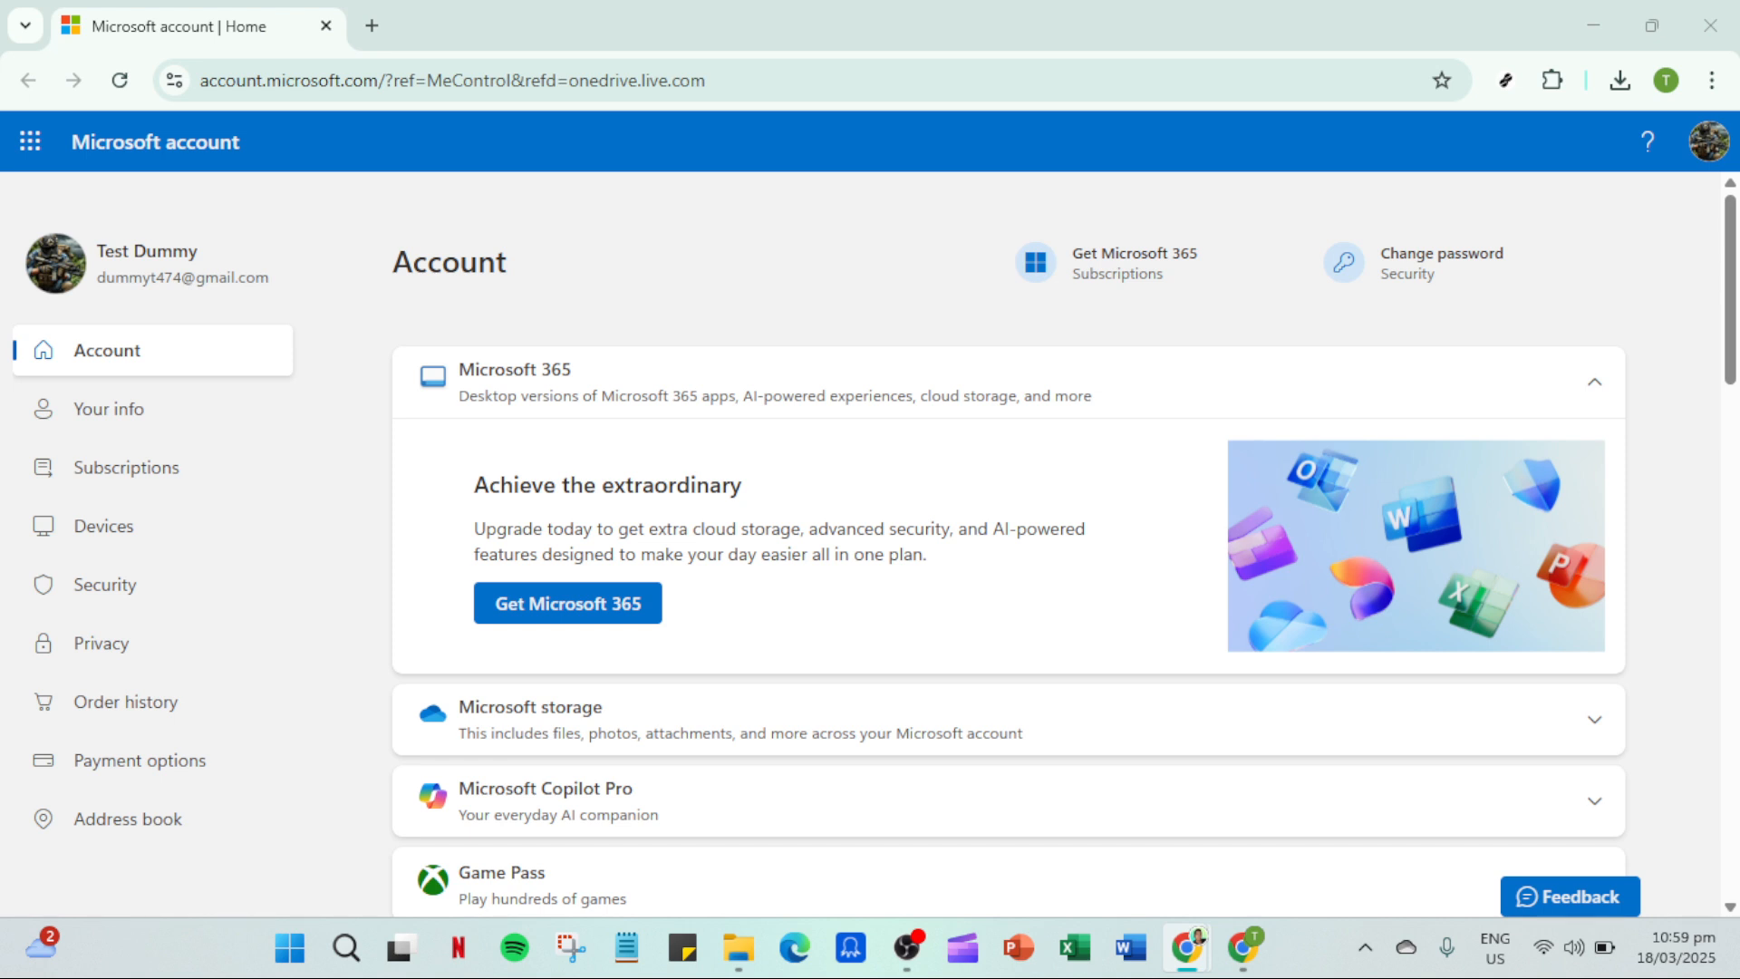
pyautogui.moveTo(997, 702)
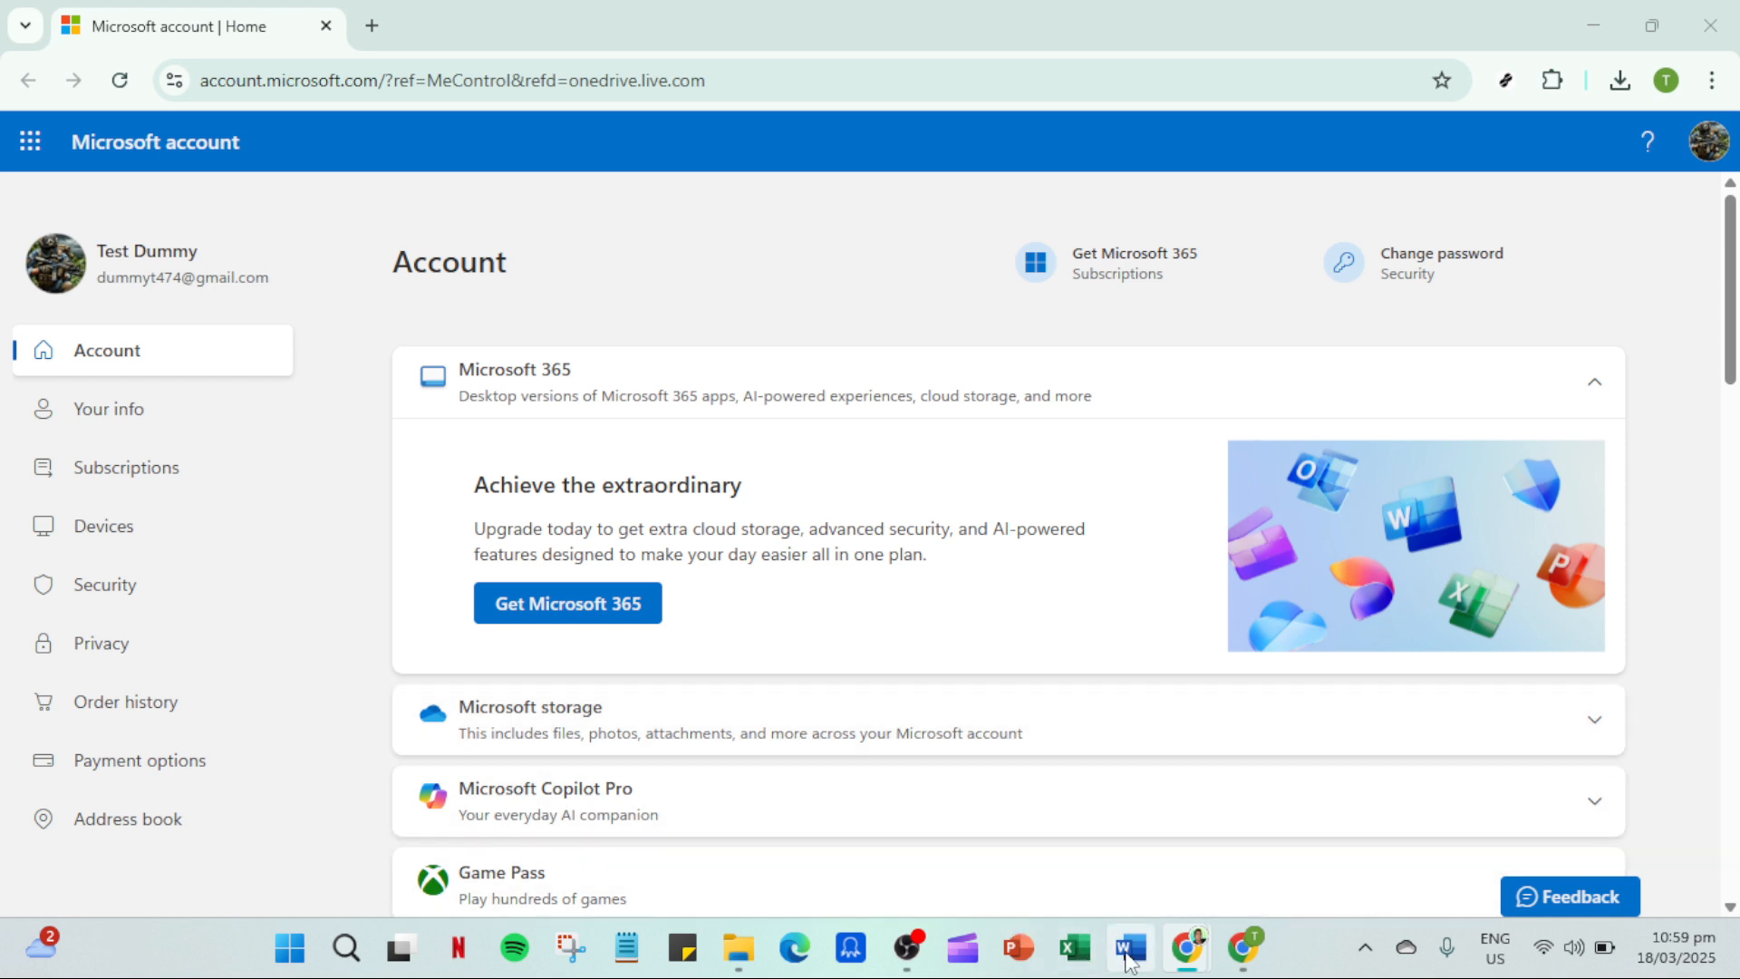
# Bring Word forward and create a new blank document, Document1.
pyautogui.click(1124, 946)
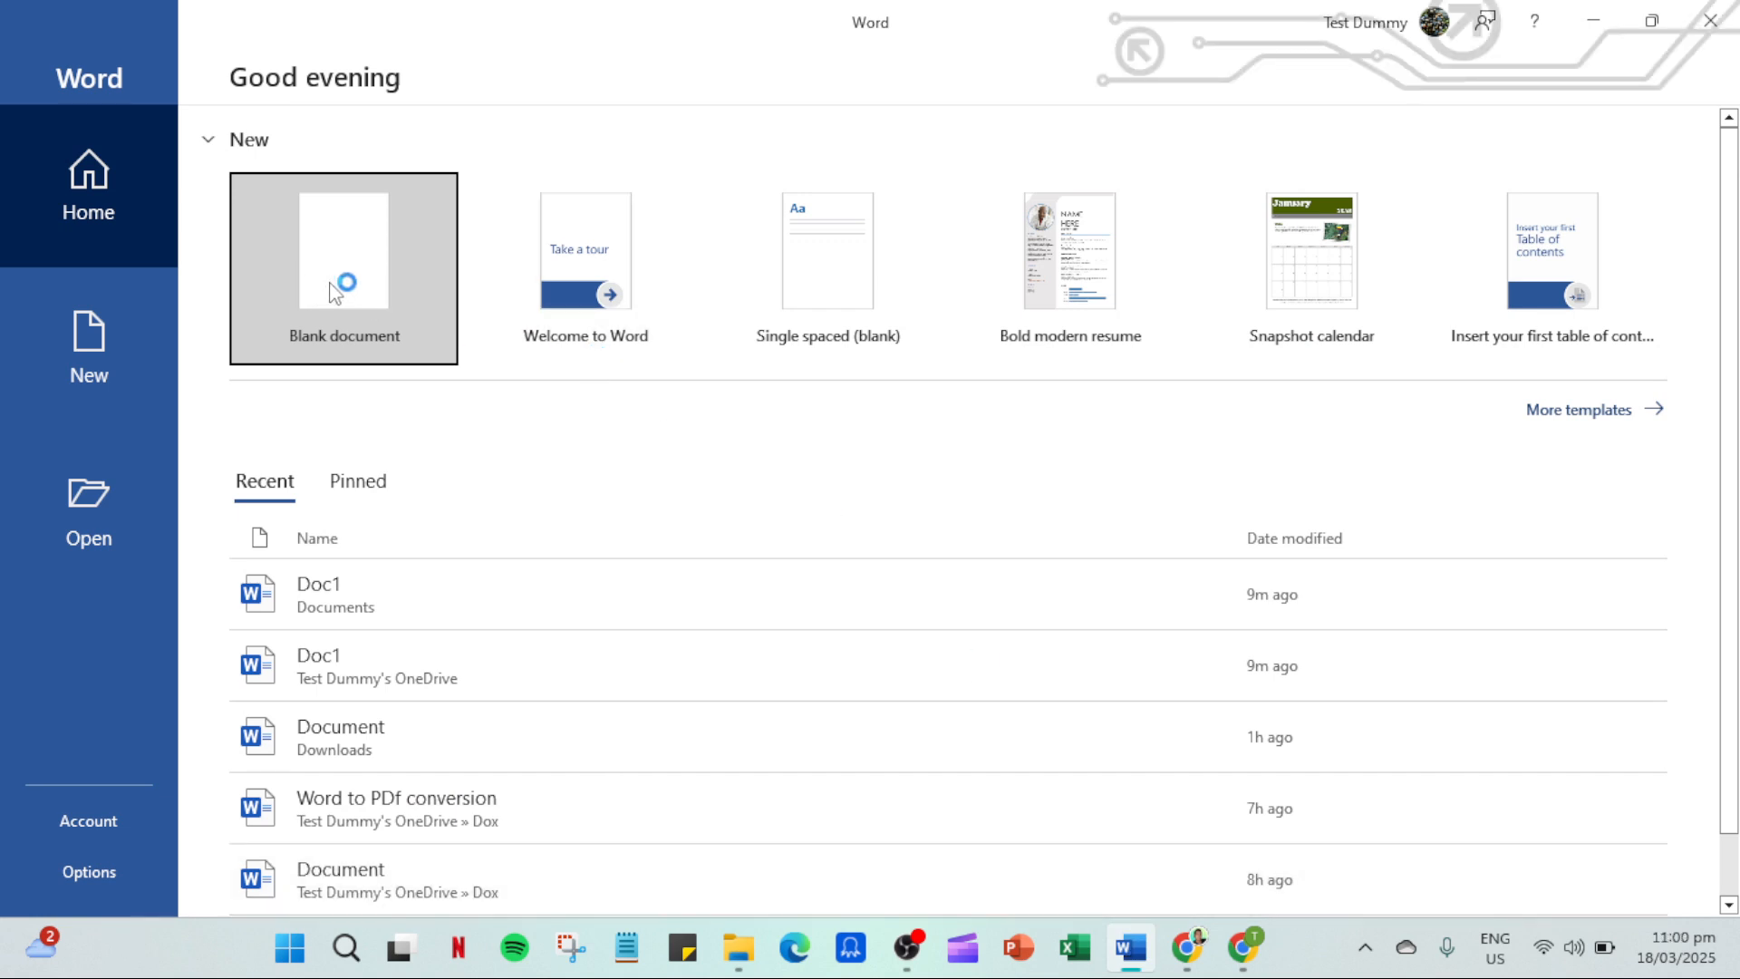
pyautogui.moveTo(333, 293)
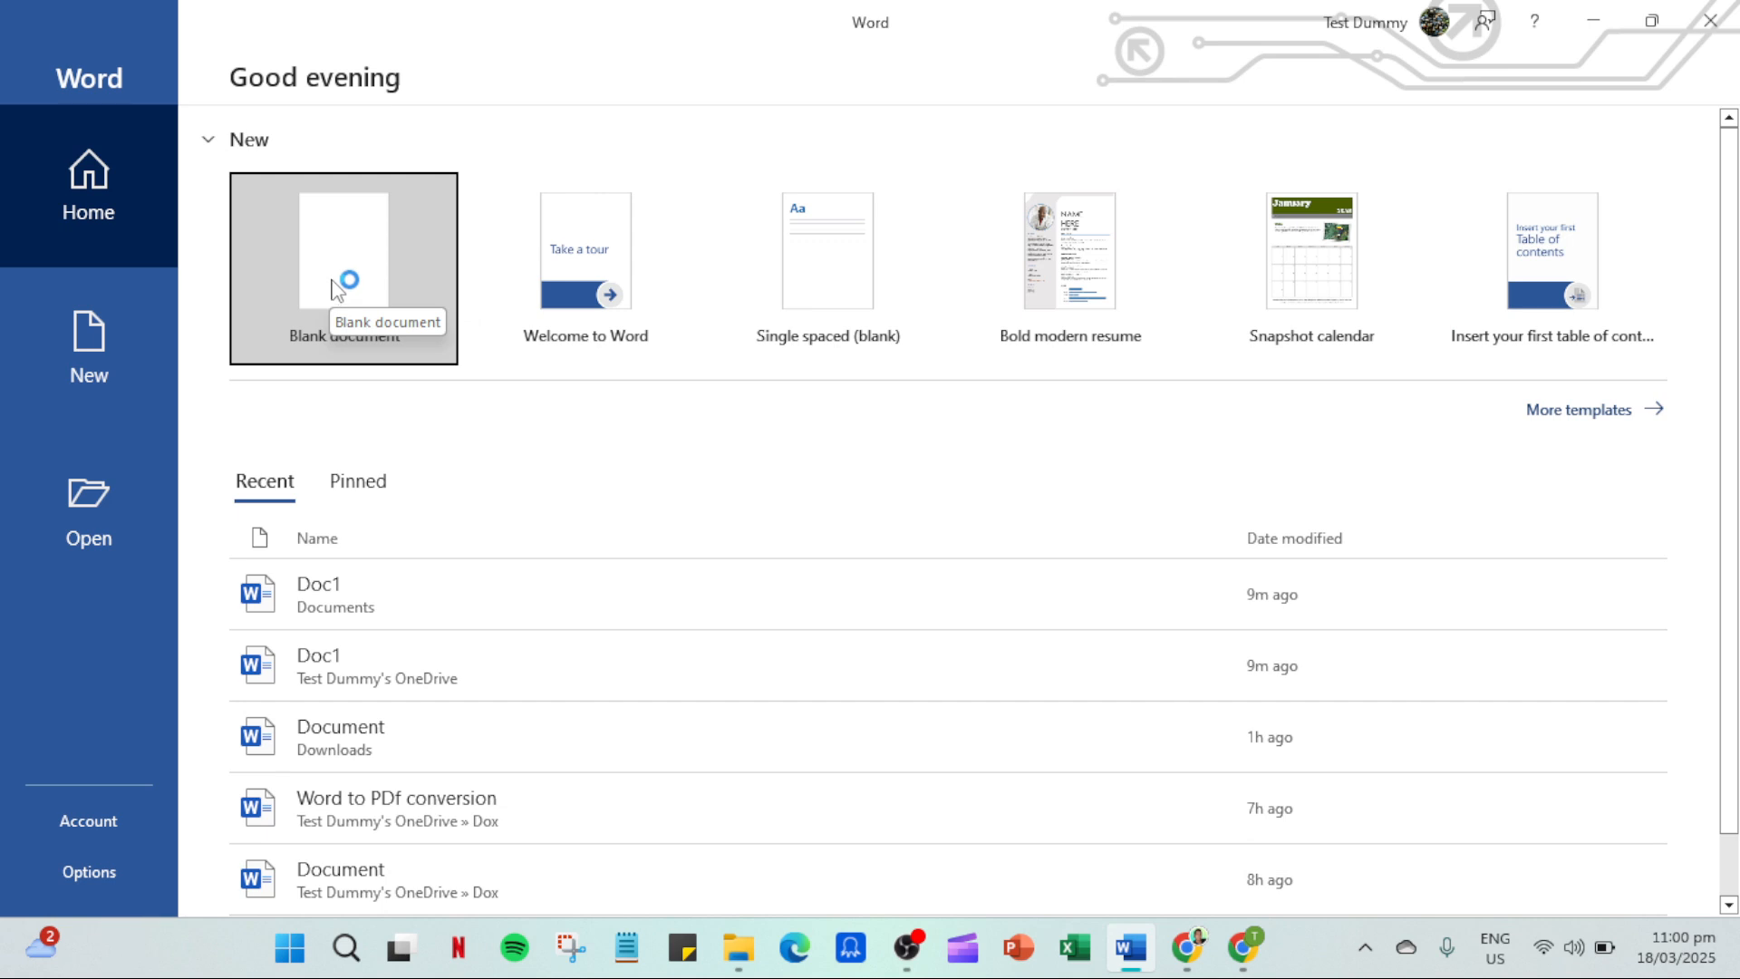
pyautogui.click(343, 271)
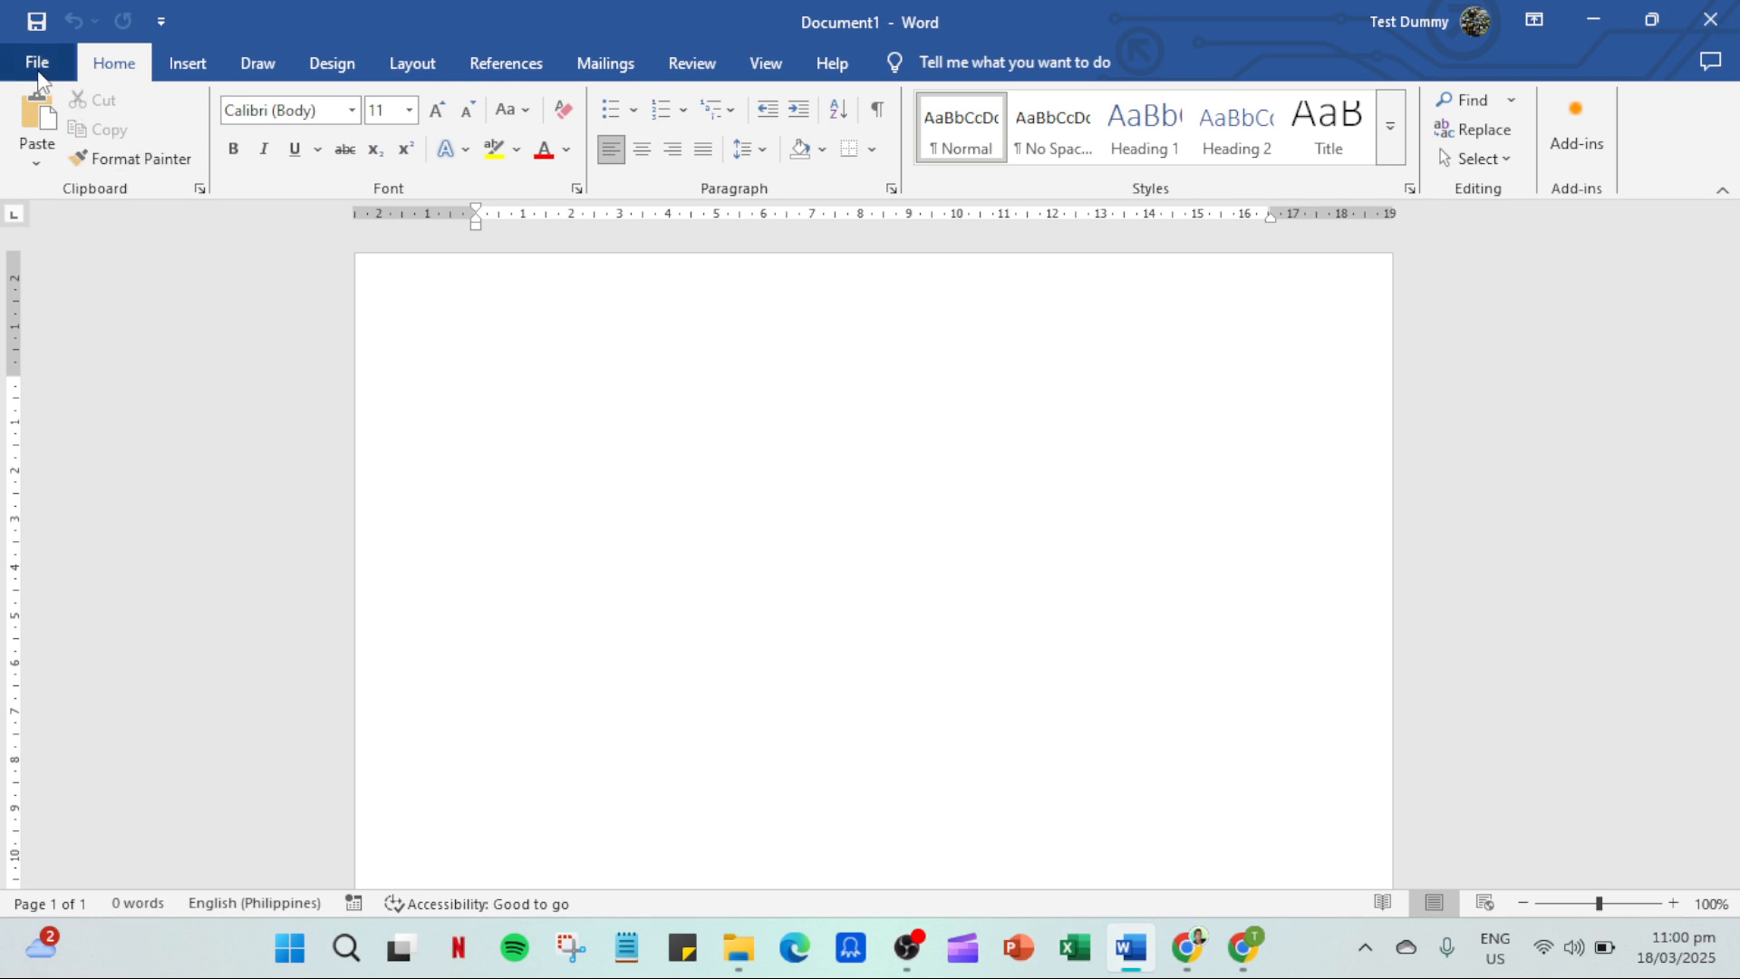
# Open the File backstage menu for Document1.
pyautogui.click(36, 61)
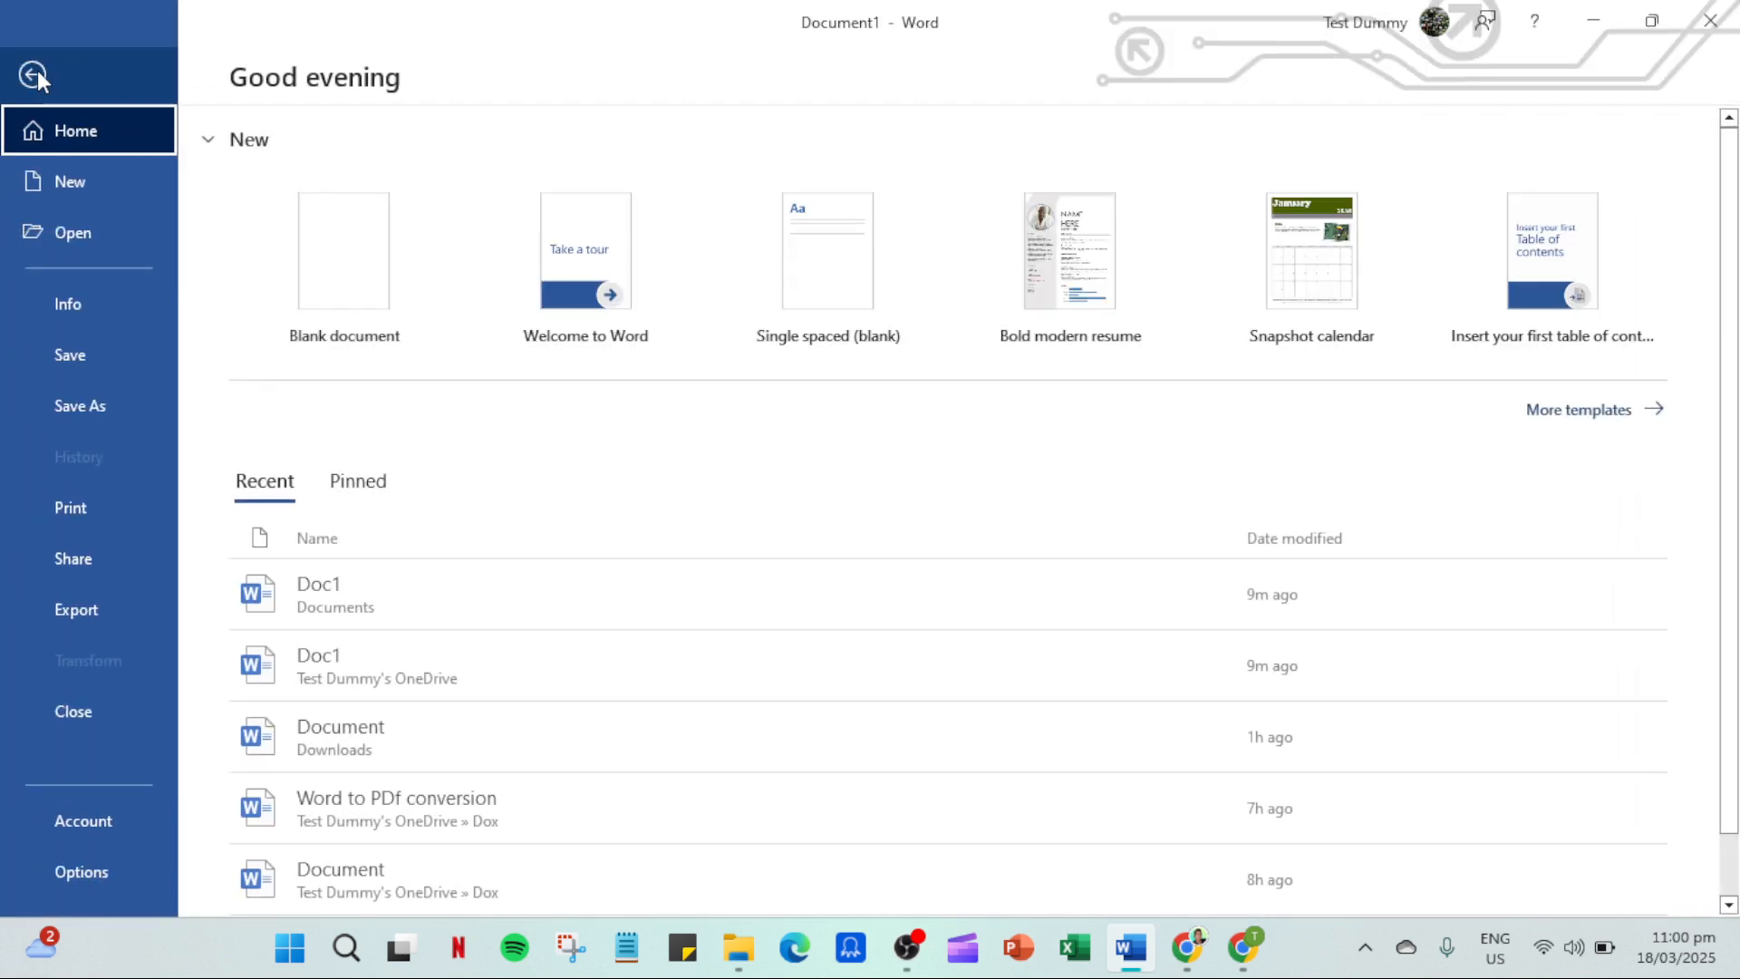
pyautogui.moveTo(38, 97)
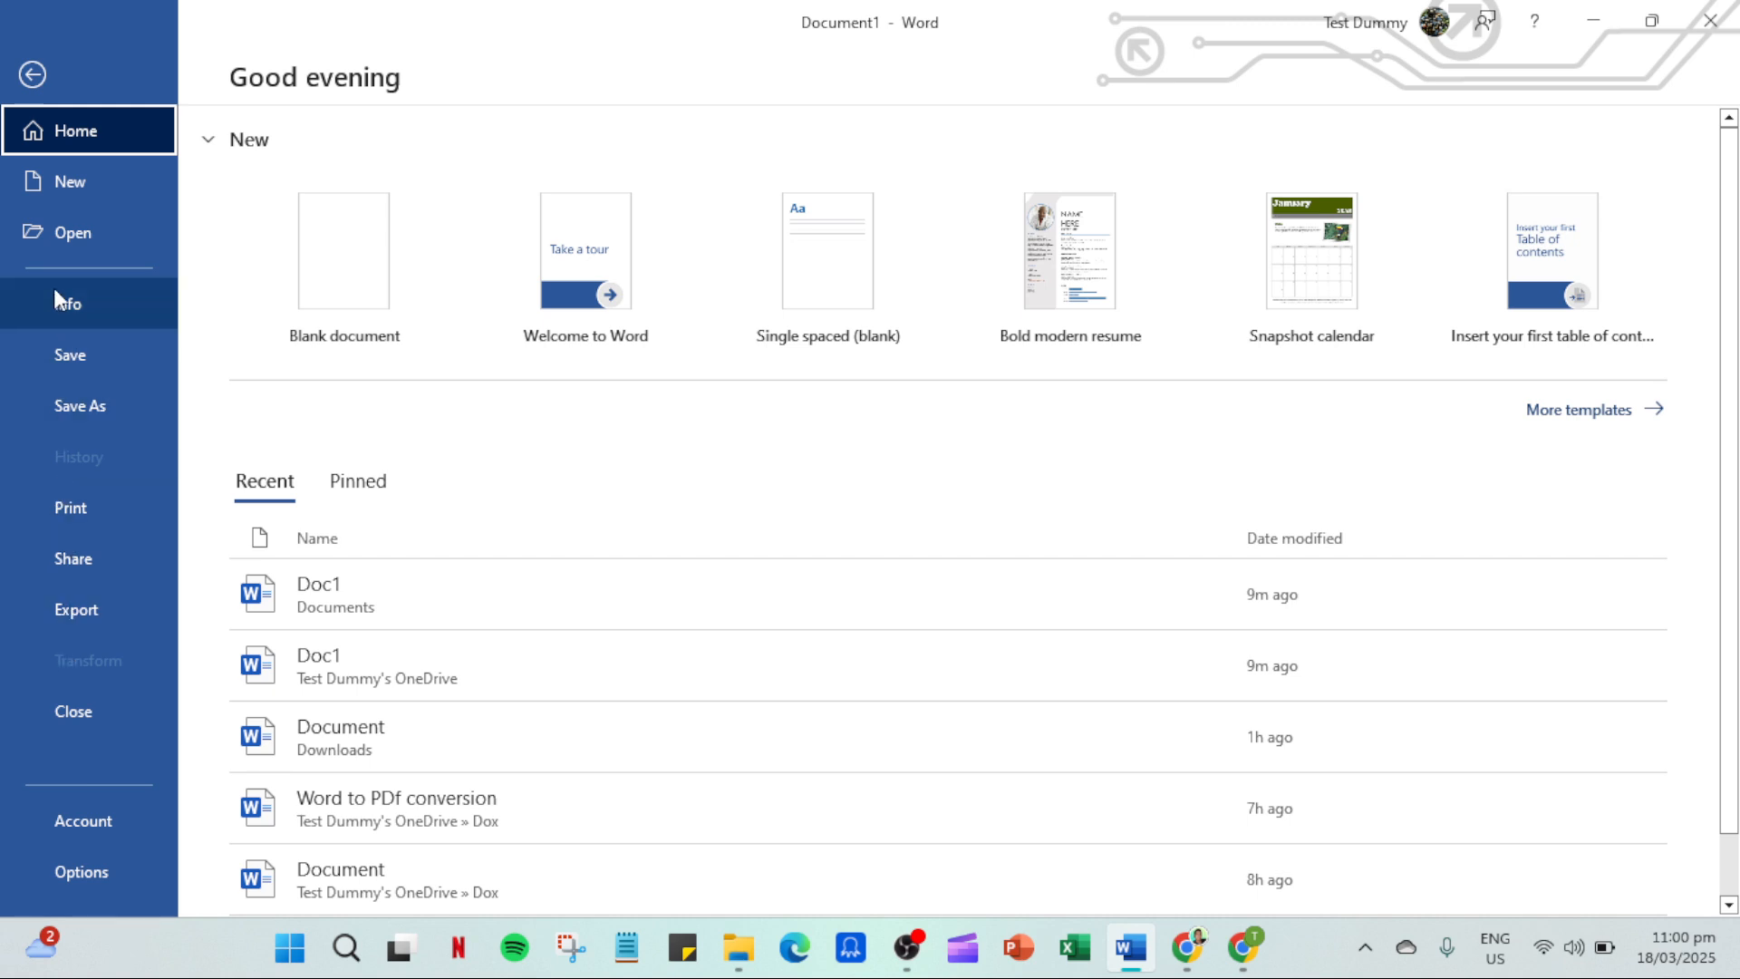
pyautogui.moveTo(70, 418)
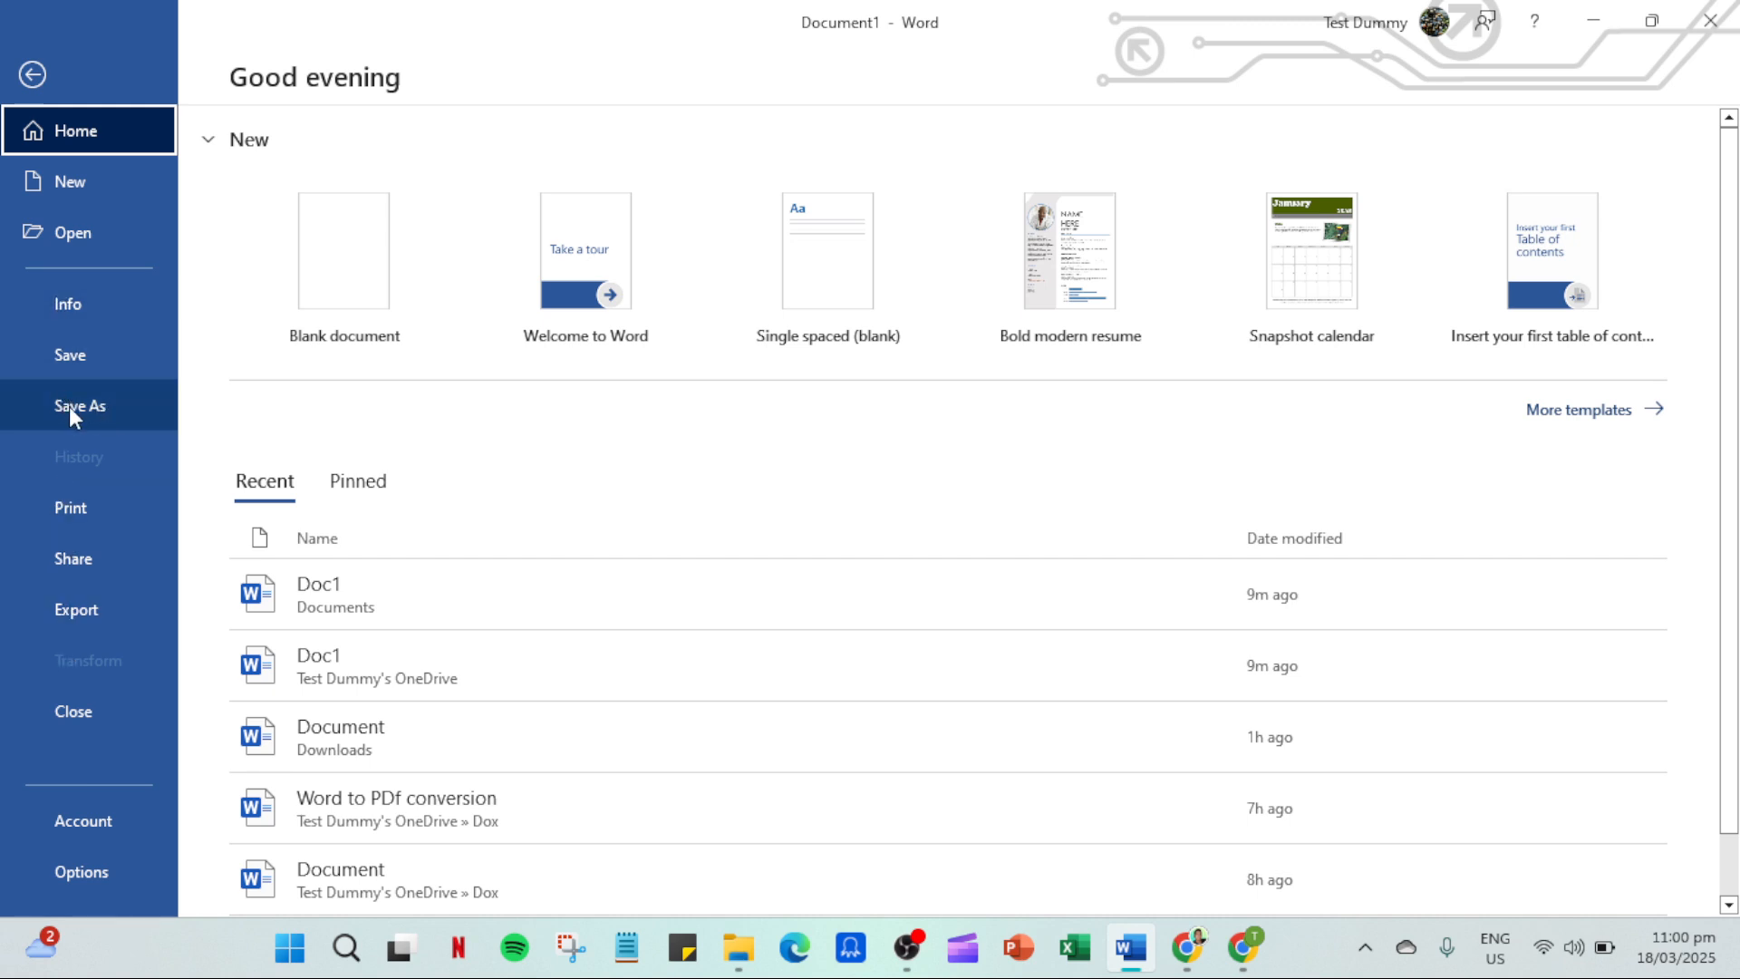
pyautogui.moveTo(81, 438)
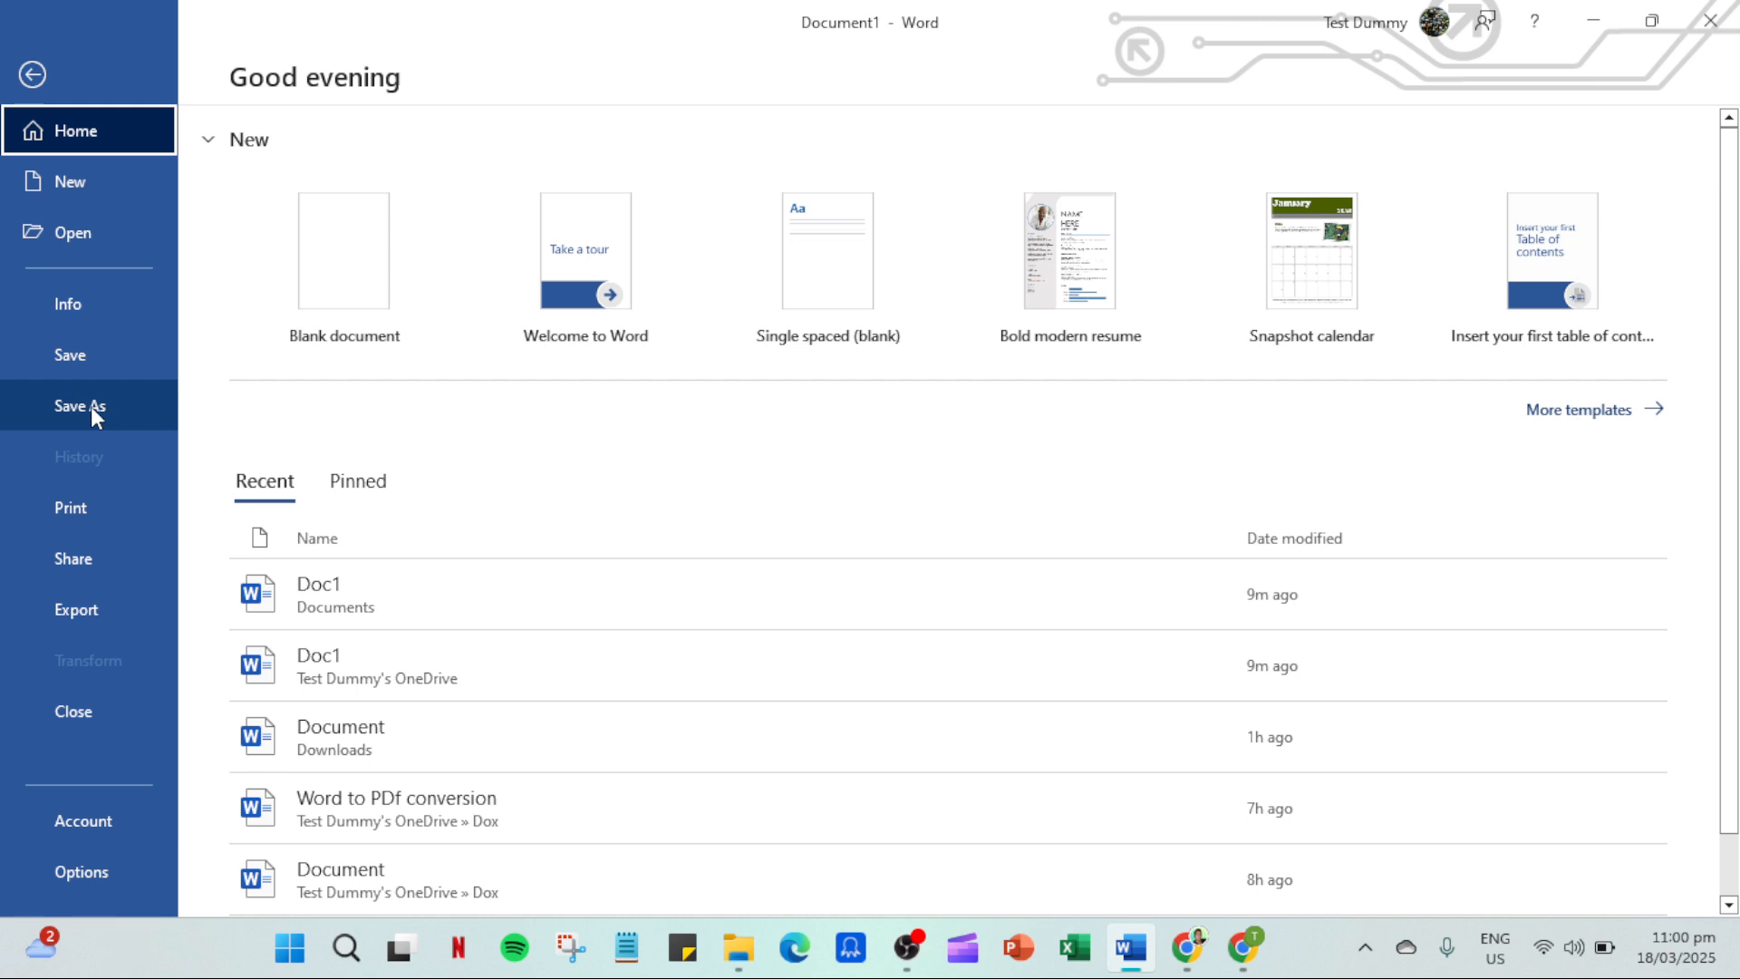
# Open the Save As page showing OneDrive, This PC and recent folders.
pyautogui.click(66, 404)
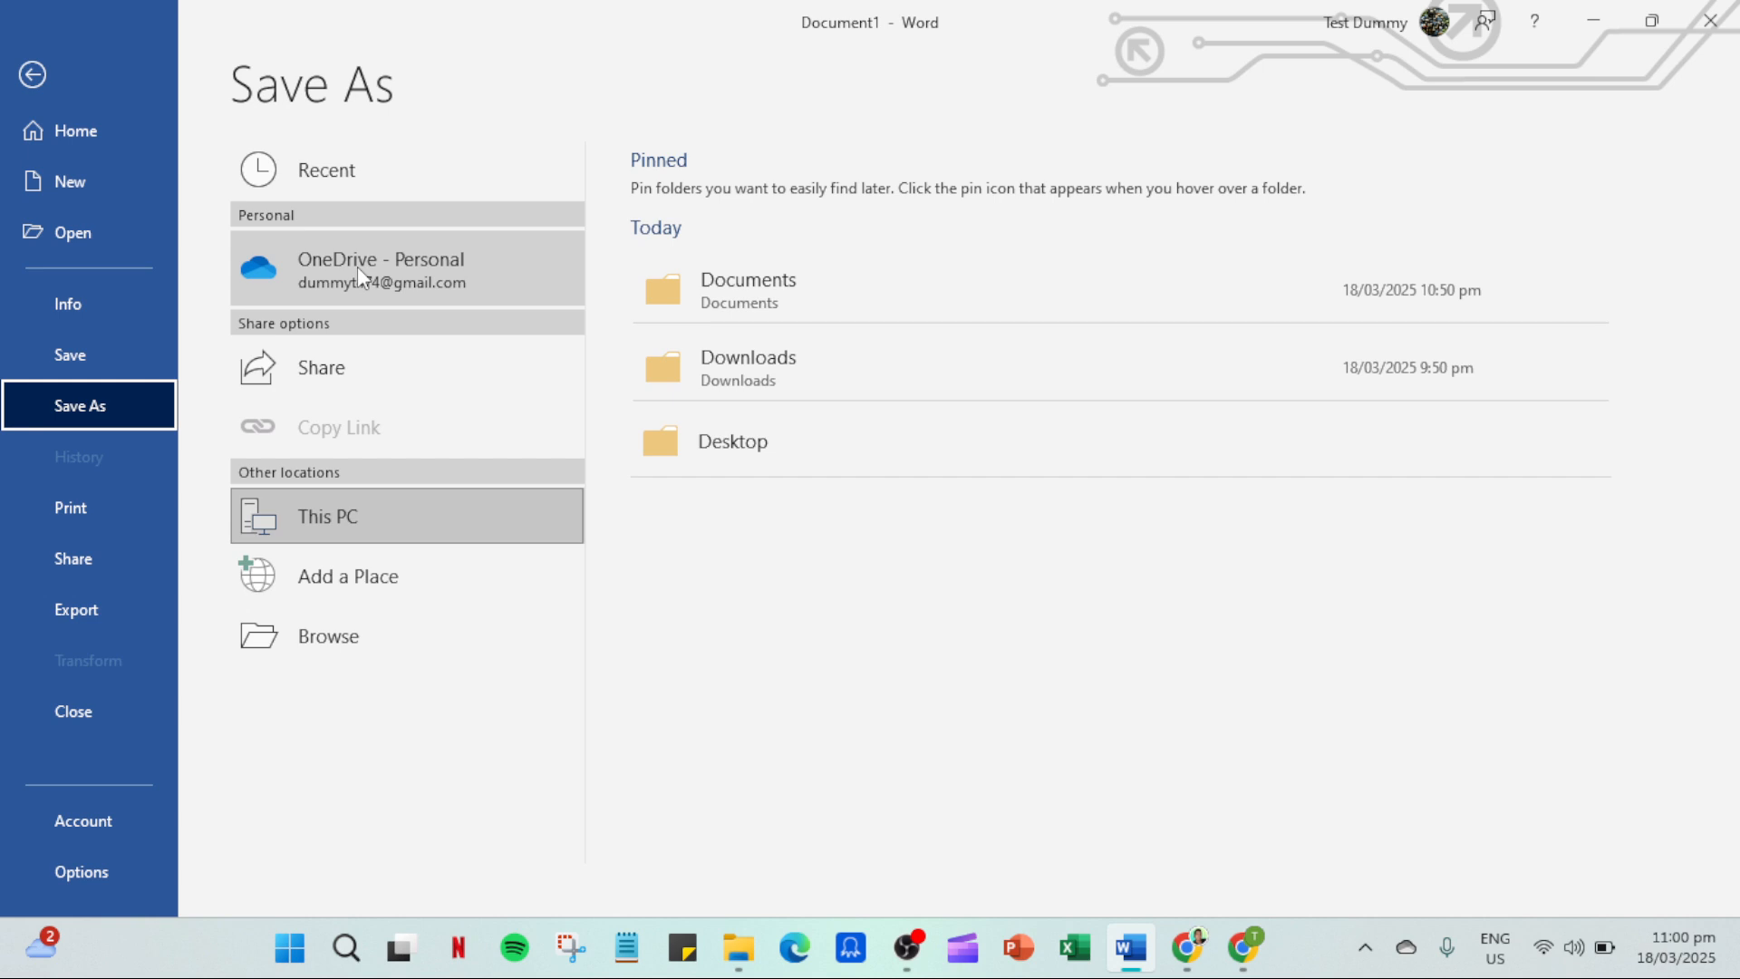
pyautogui.moveTo(426, 283)
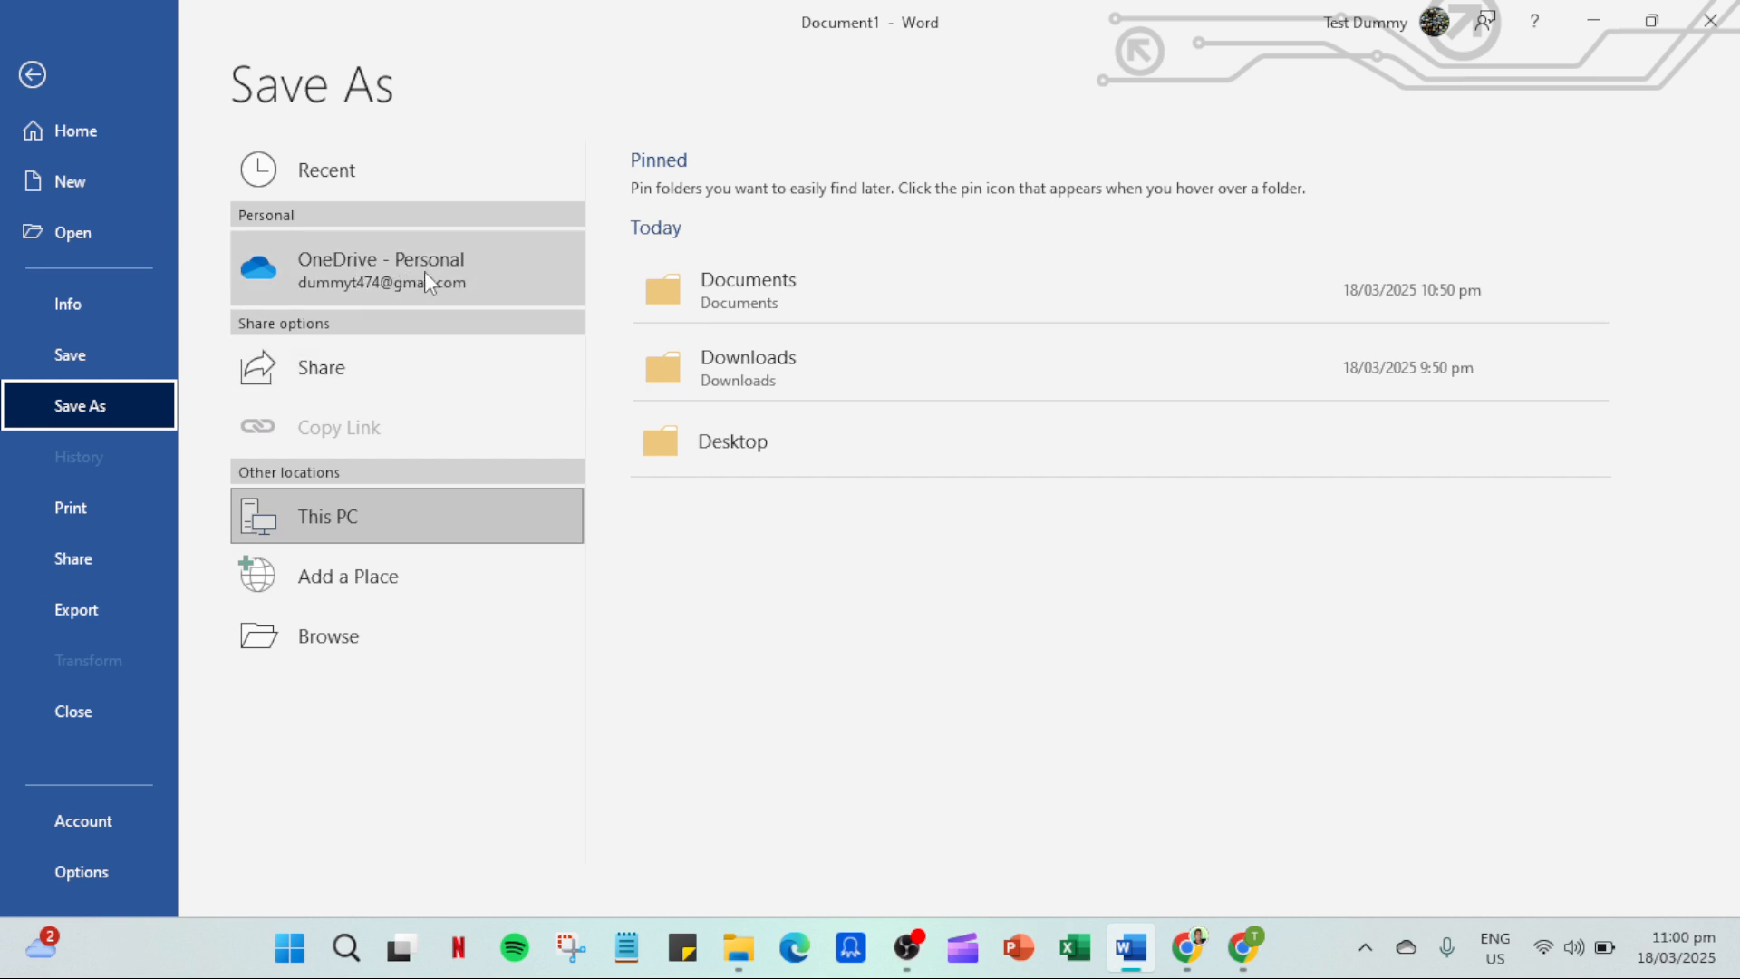
pyautogui.moveTo(411, 308)
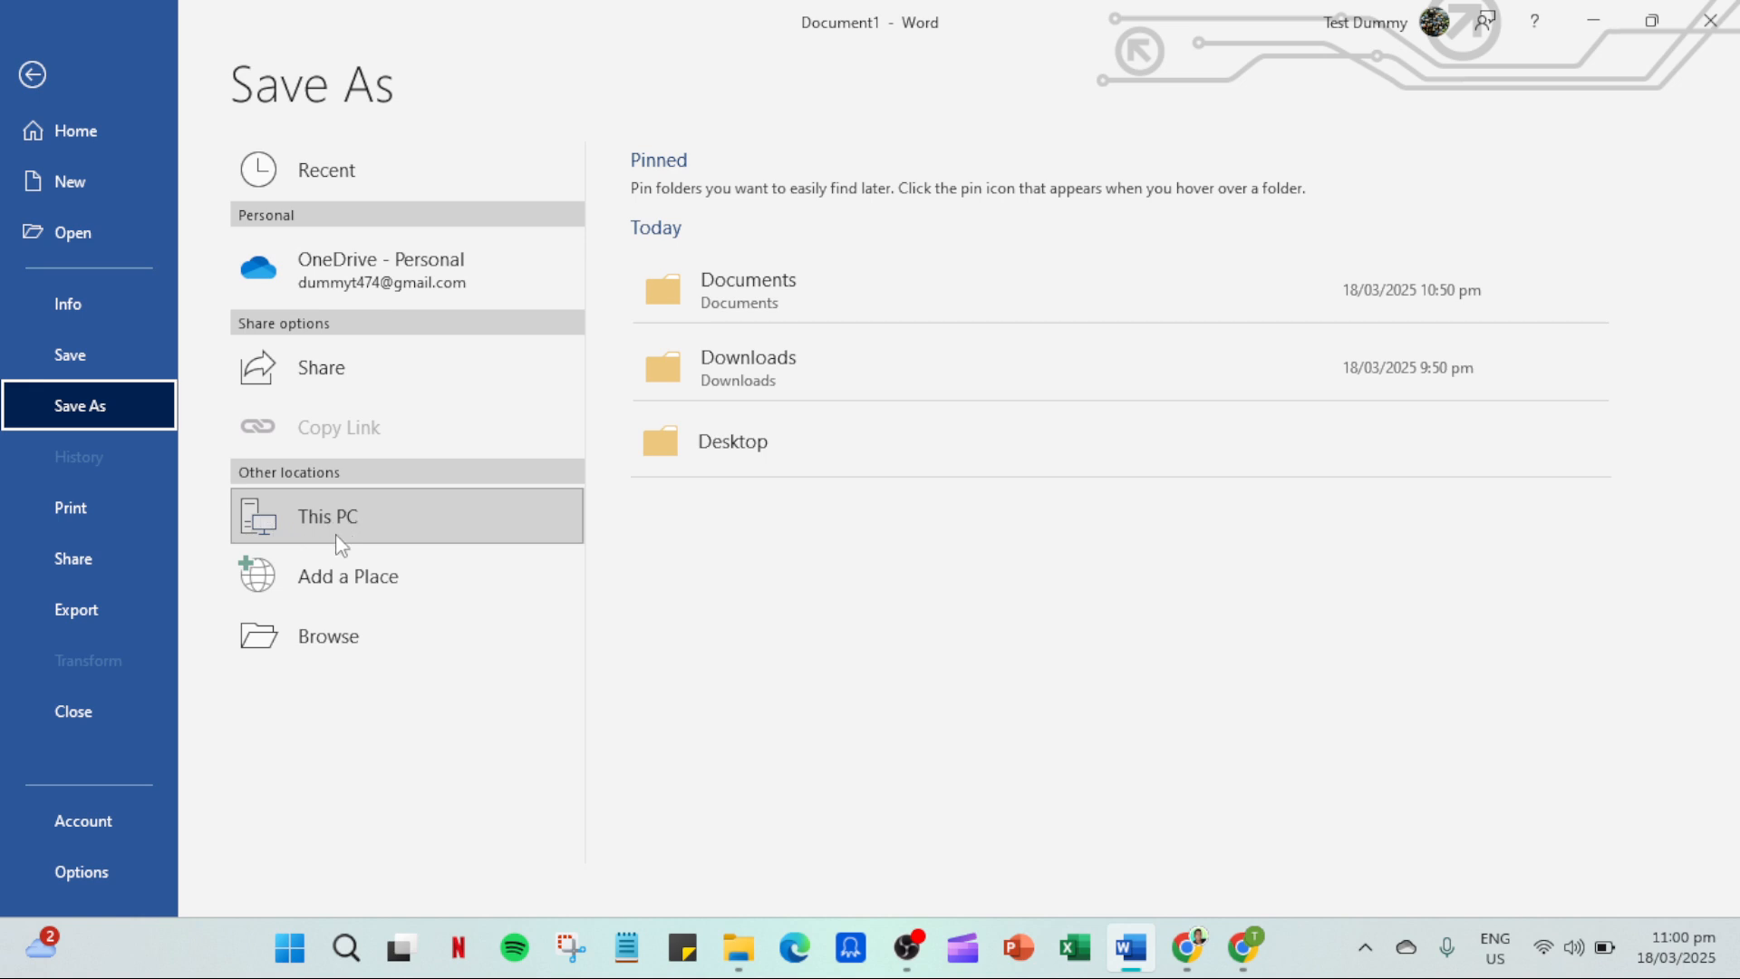
pyautogui.moveTo(395, 544)
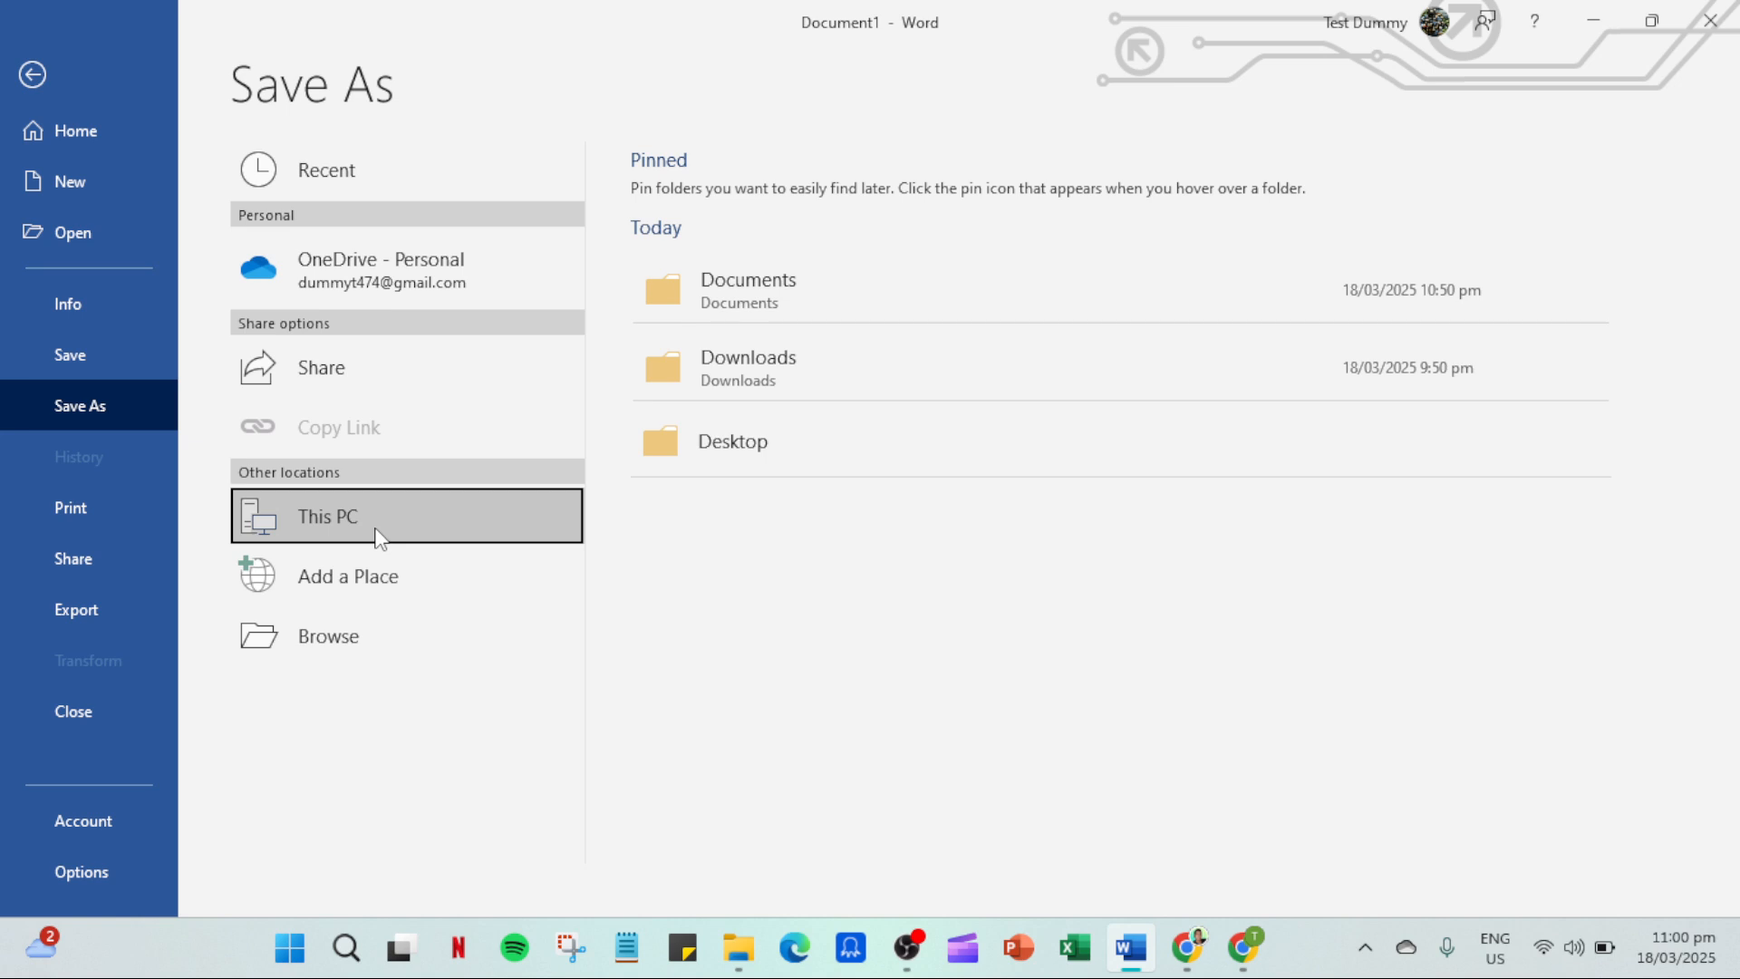
pyautogui.moveTo(763, 326)
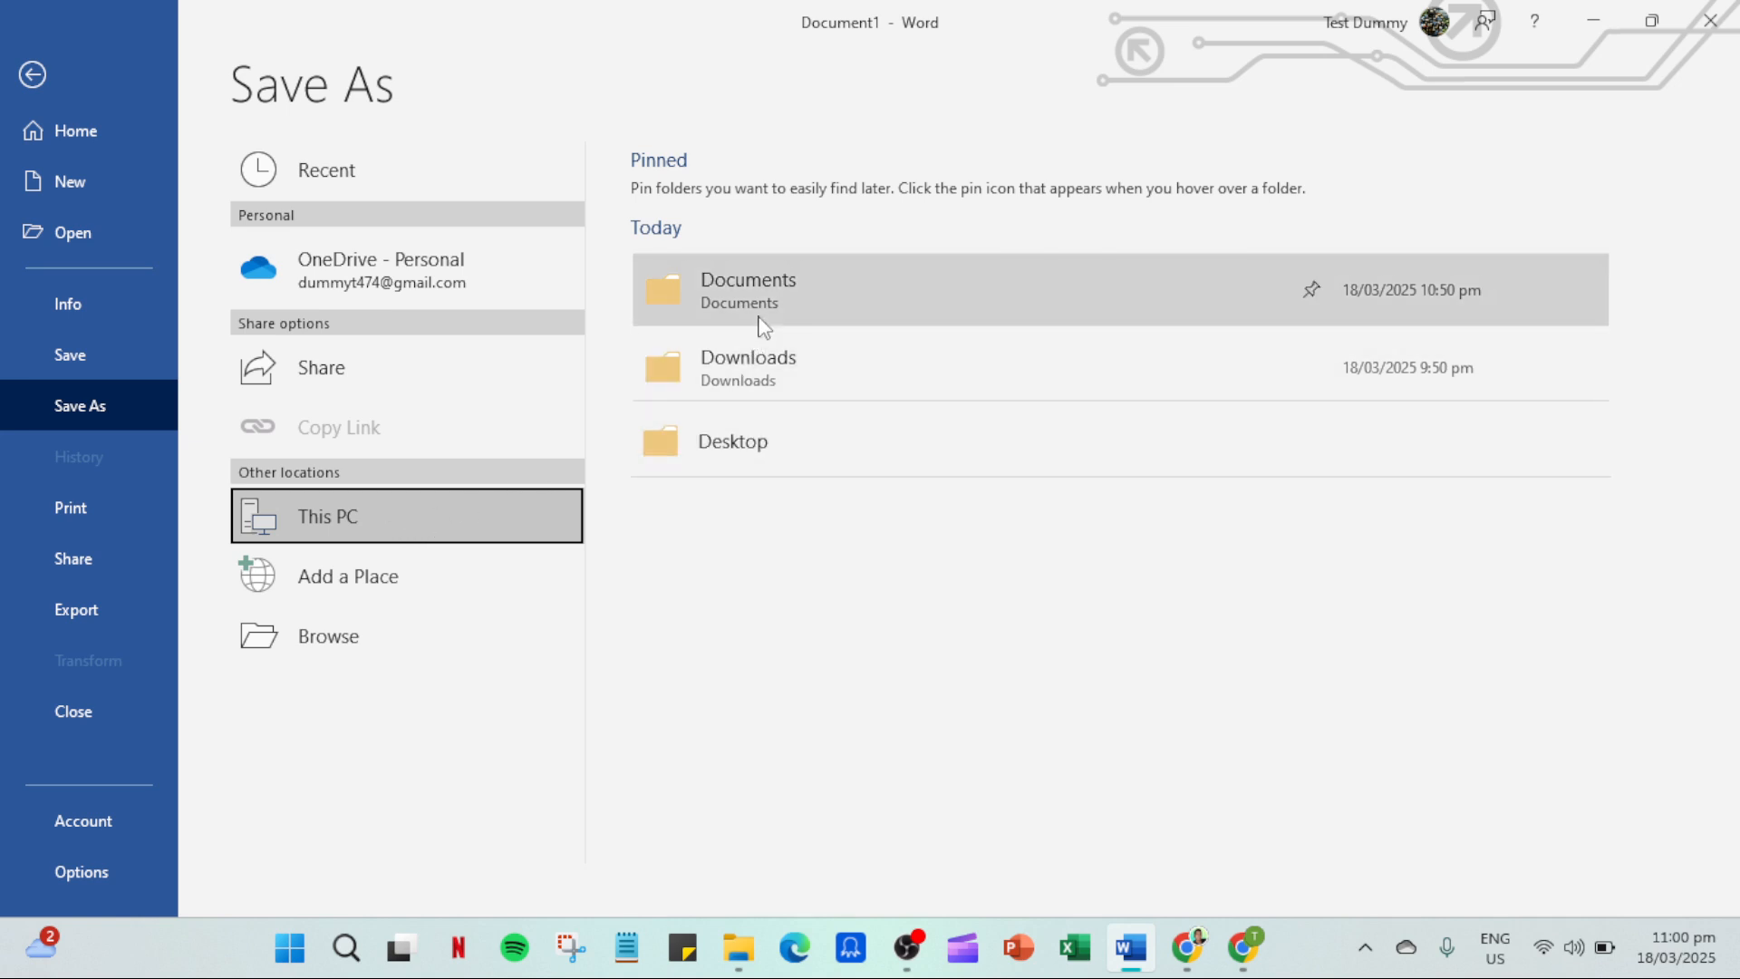
pyautogui.moveTo(765, 319)
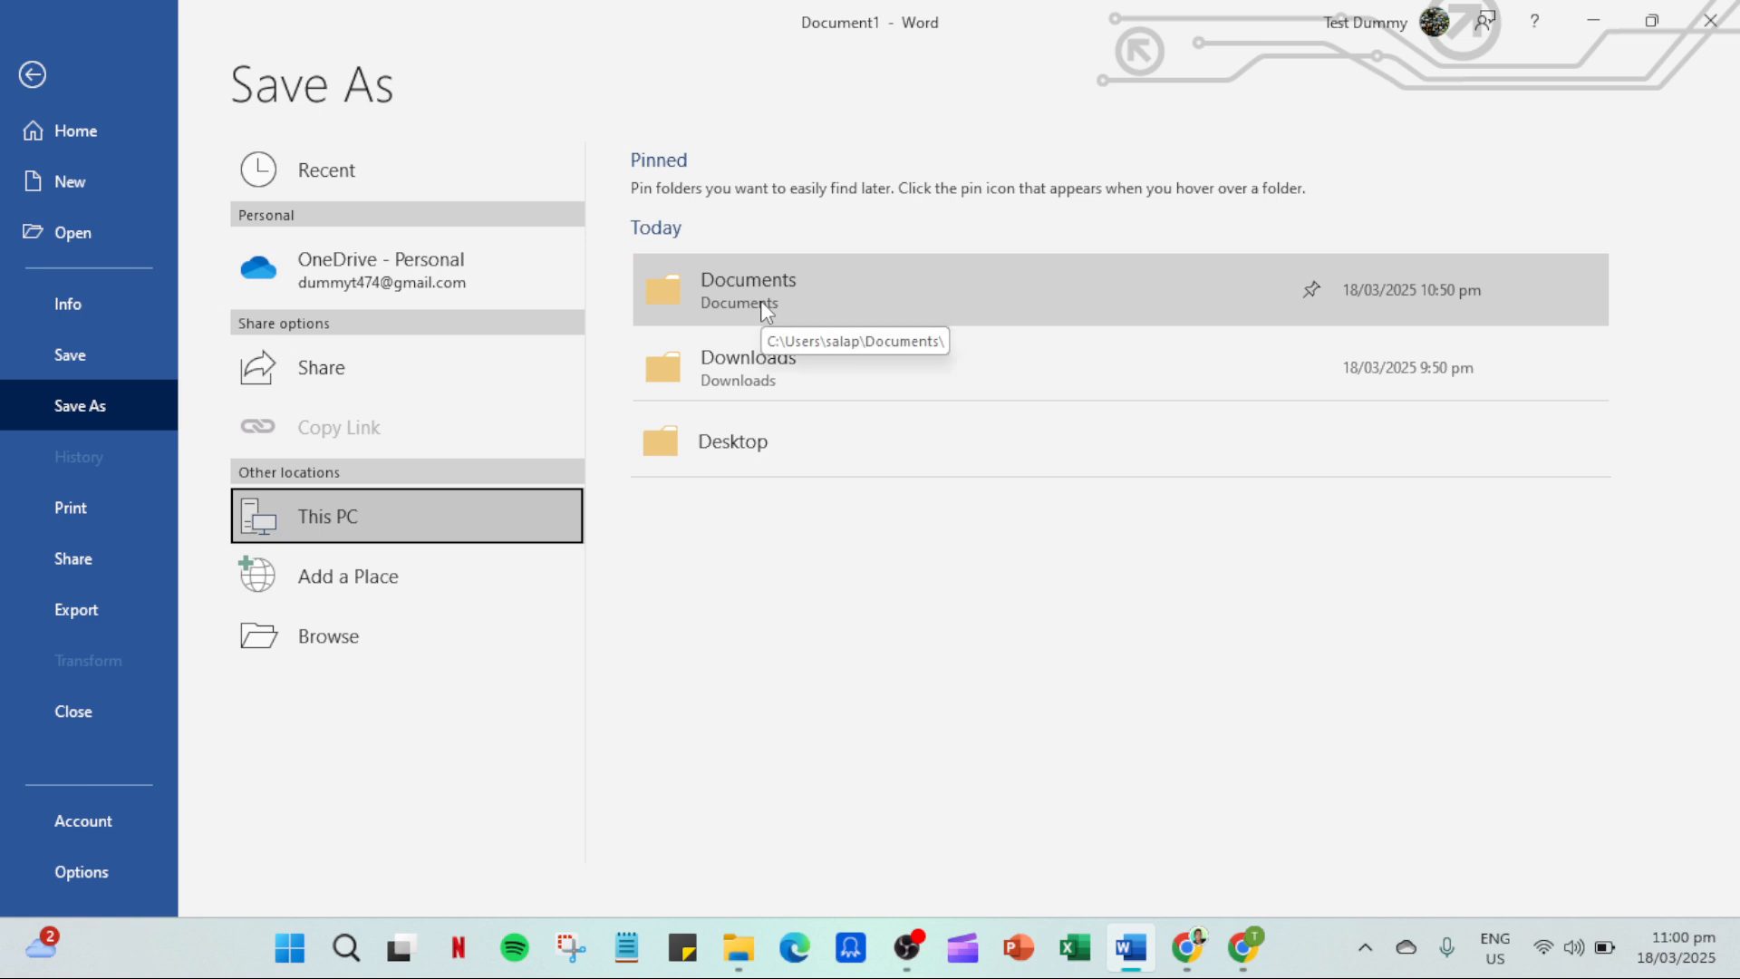
# Open the Save As dialog in the local Documents folder with file name 'Test'.
pyautogui.click(748, 290)
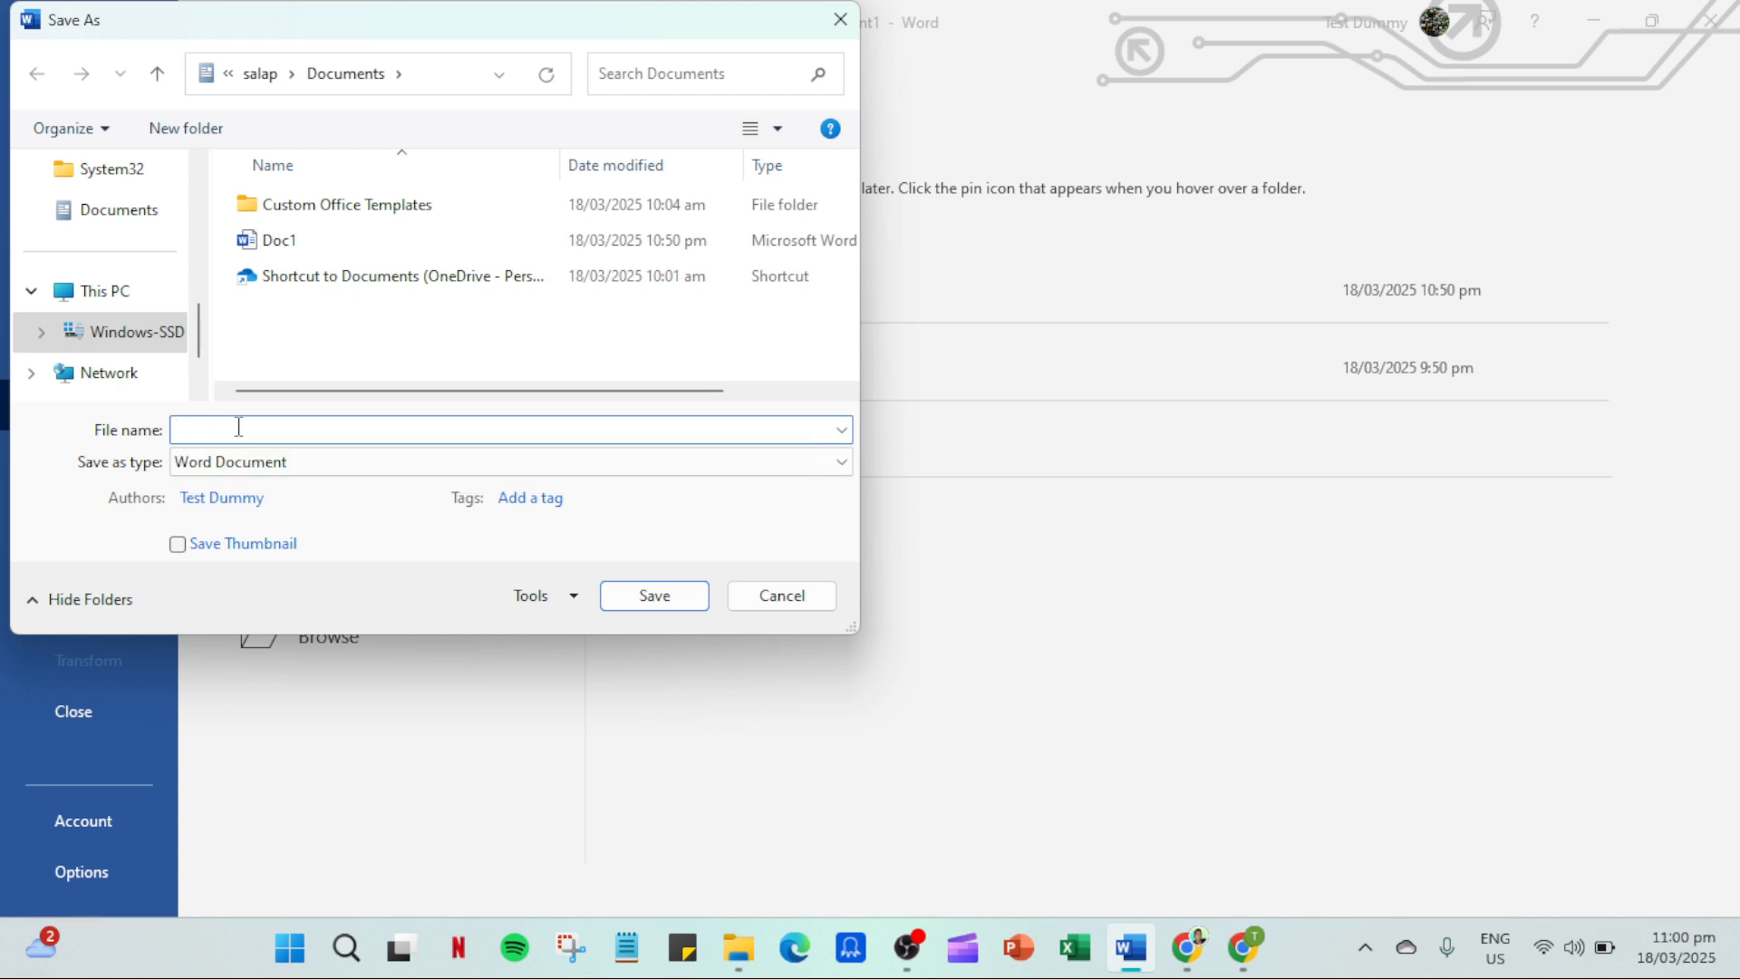
pyautogui.write('Test')
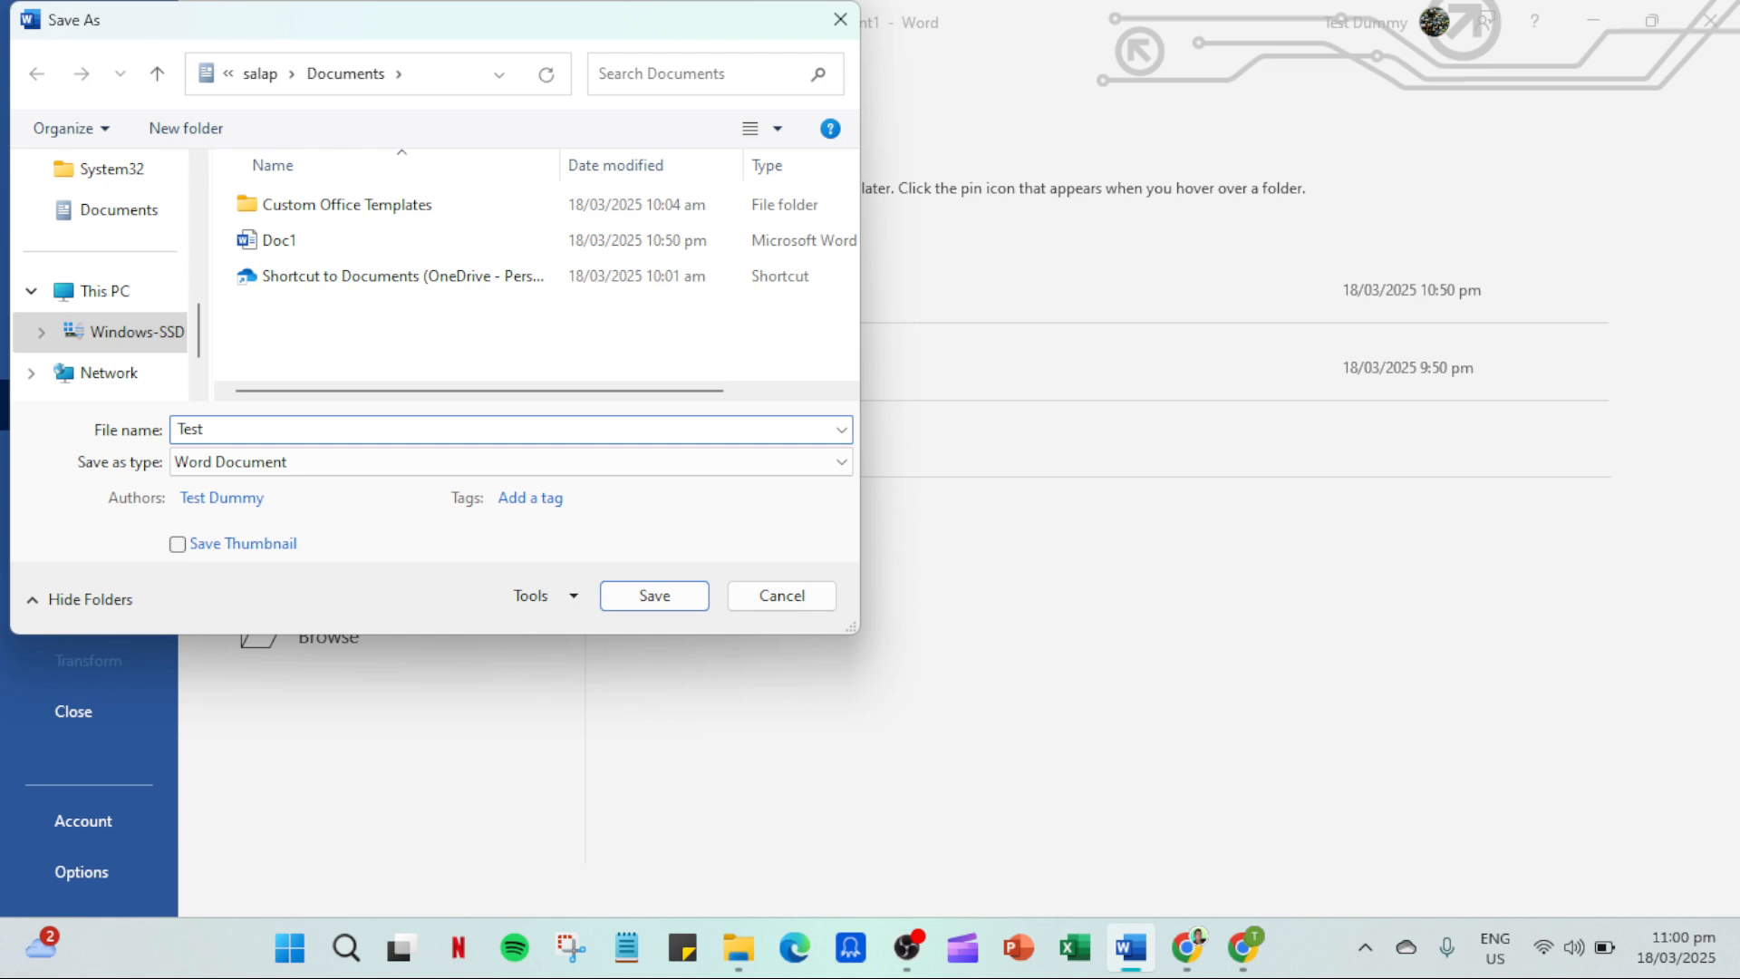
pyautogui.click(238, 428)
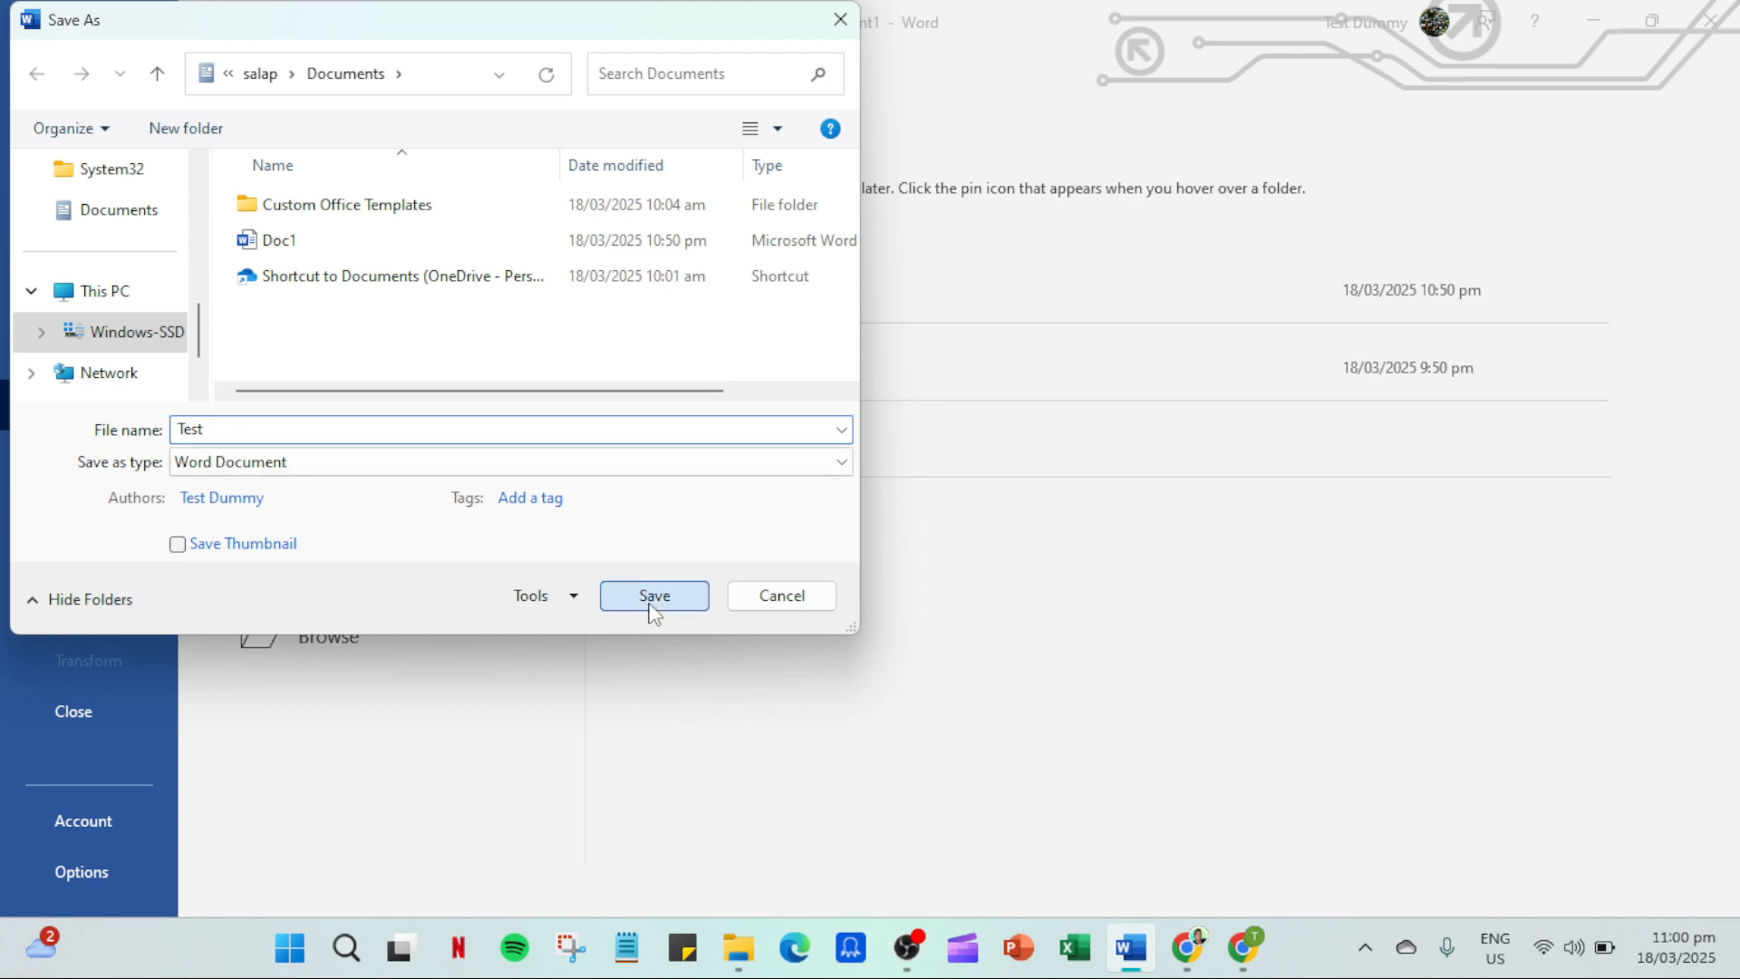
# Save the document as 'Test' and close the OneDrive backup notice.
pyautogui.click(655, 595)
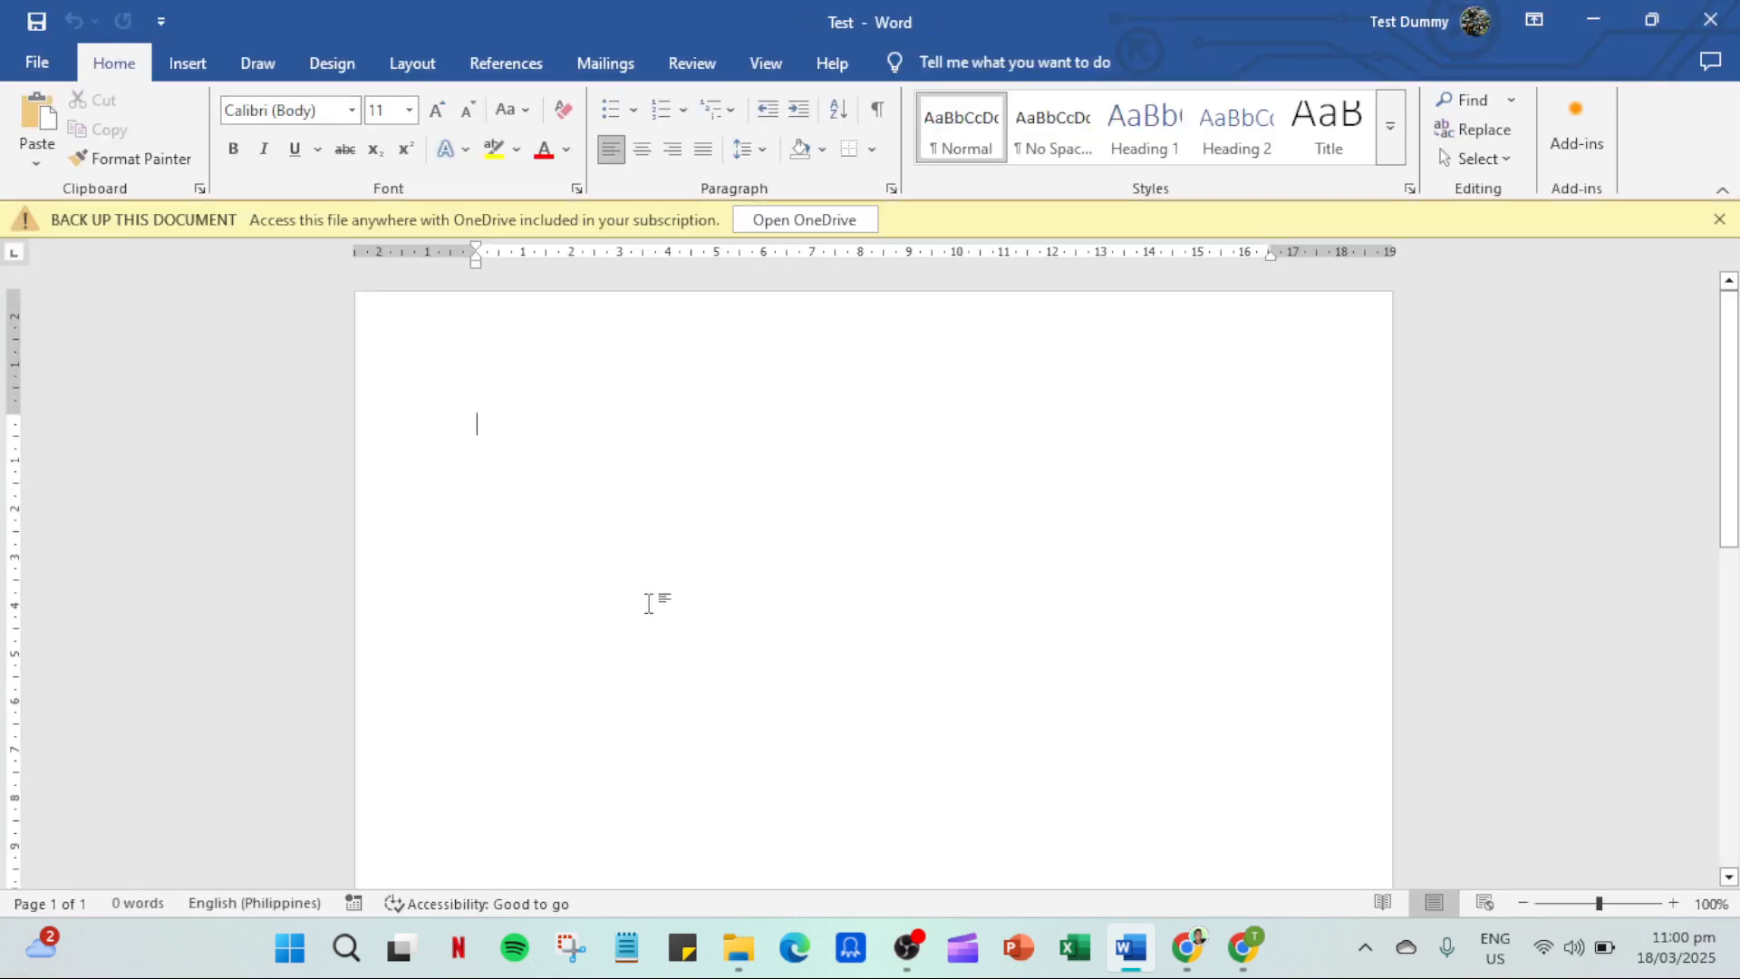
pyautogui.moveTo(773, 507)
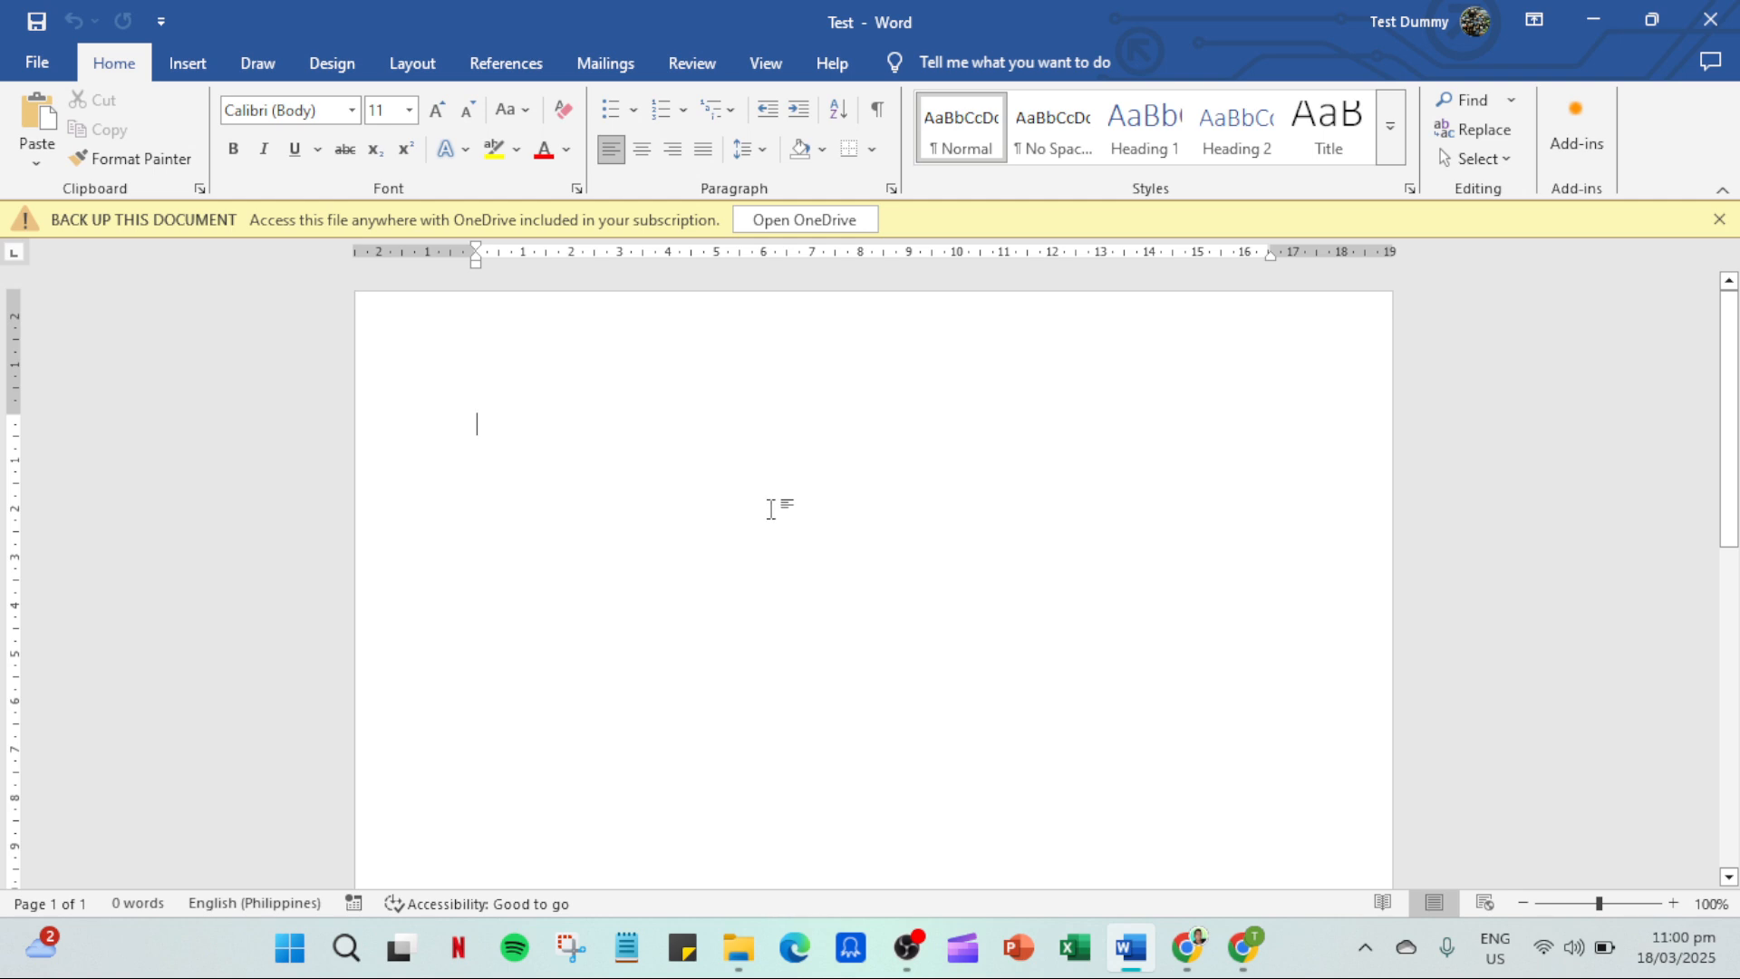
pyautogui.moveTo(1433, 258)
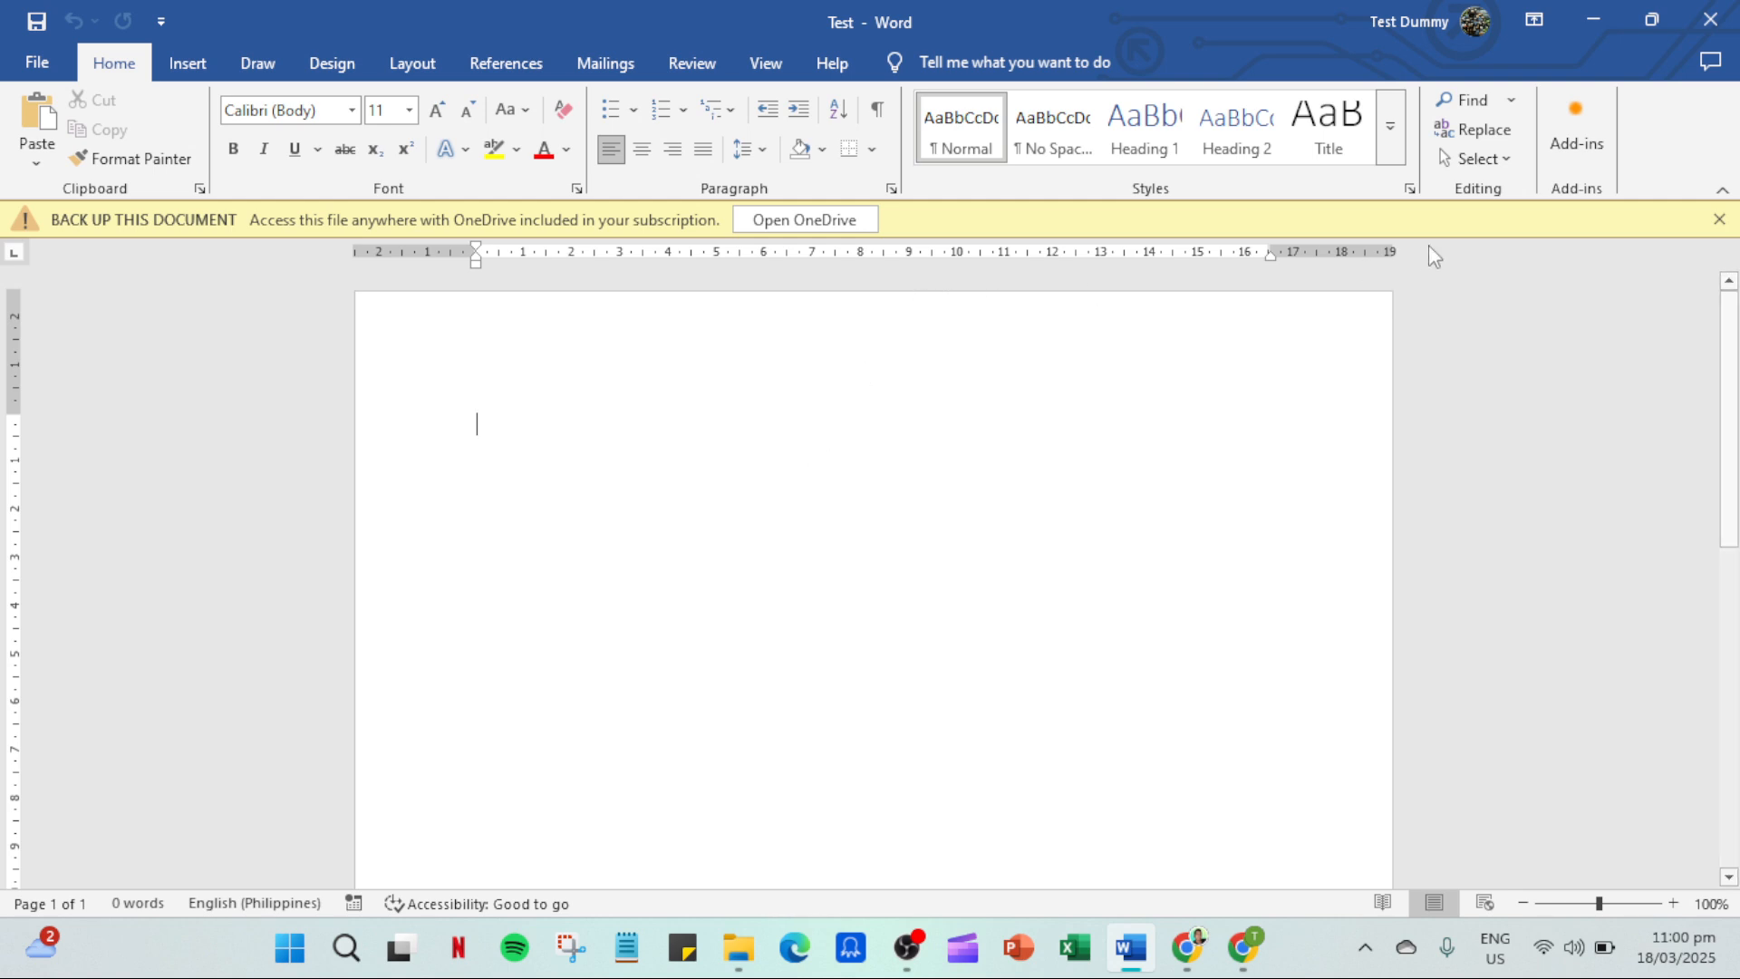
pyautogui.moveTo(1376, 317)
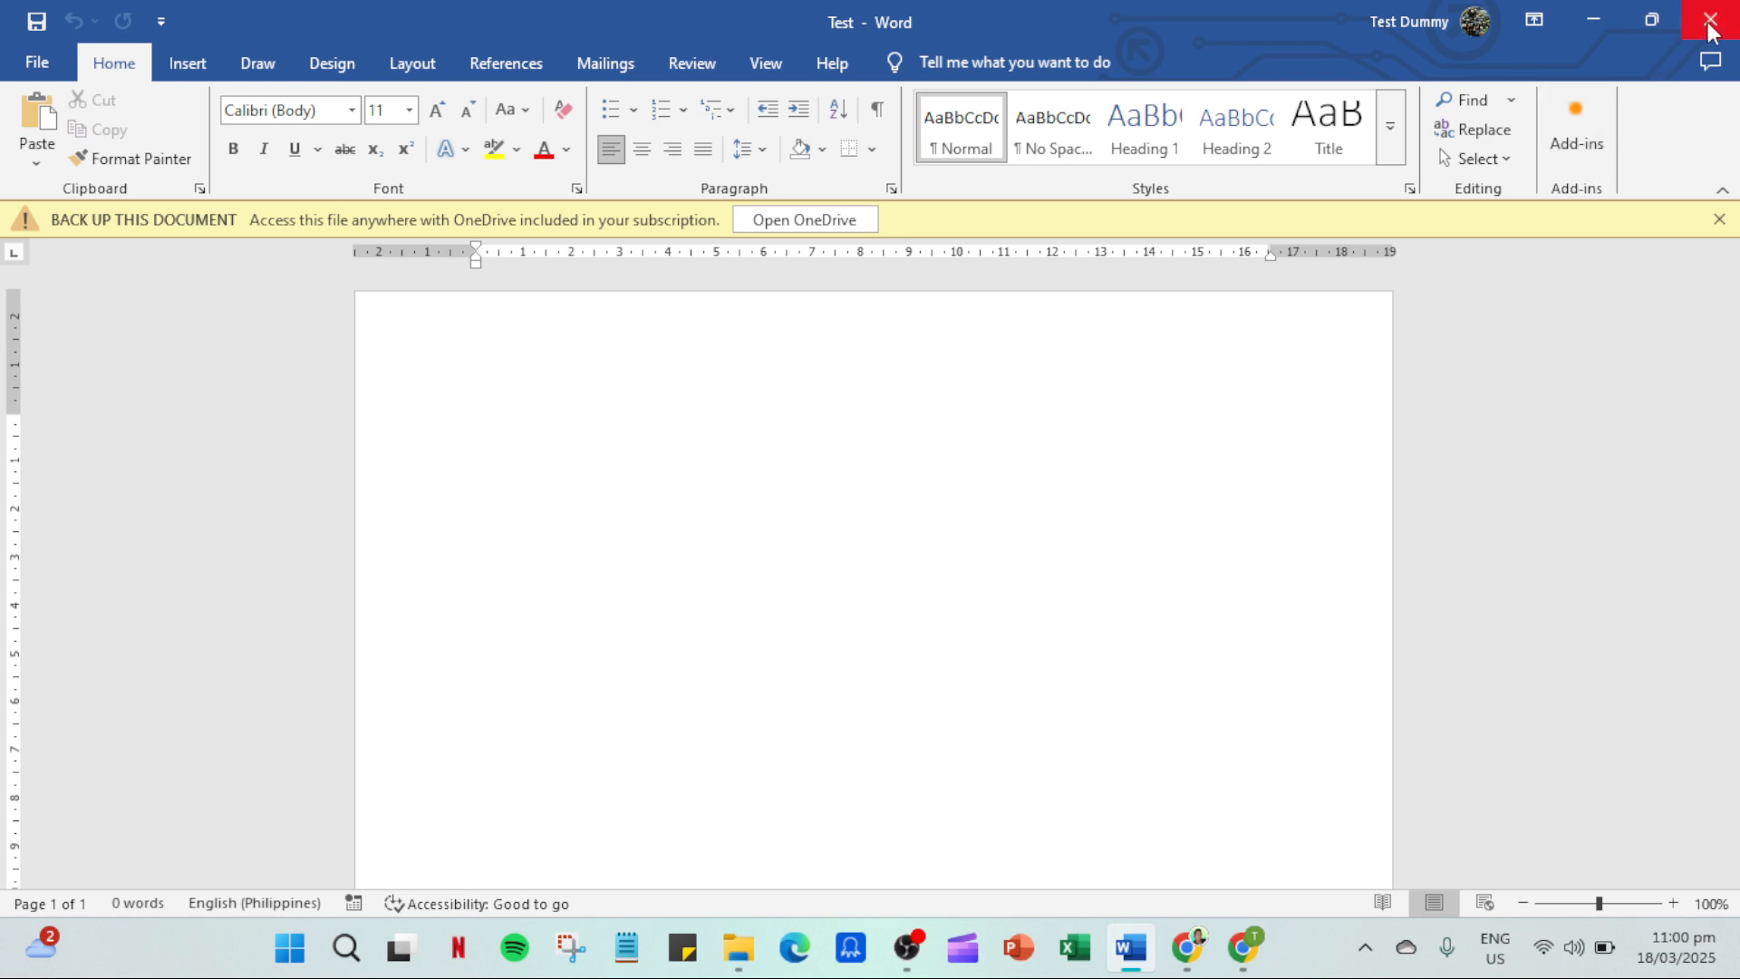
pyautogui.moveTo(1717, 218)
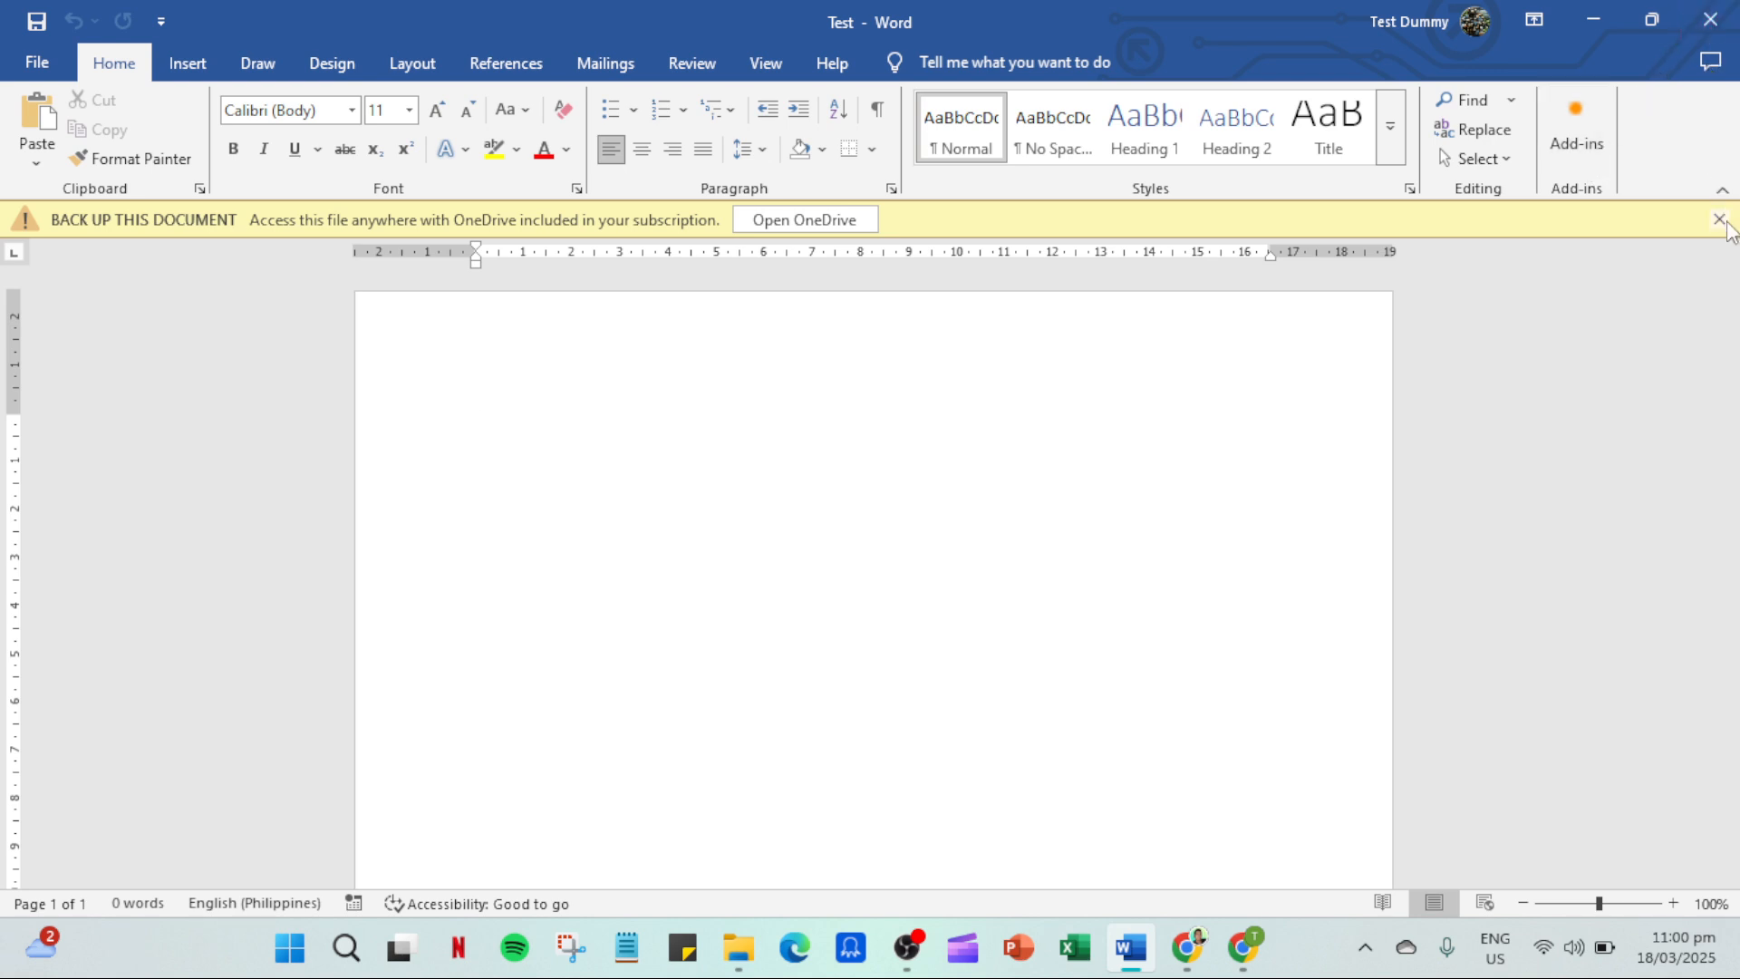
pyautogui.click(1716, 218)
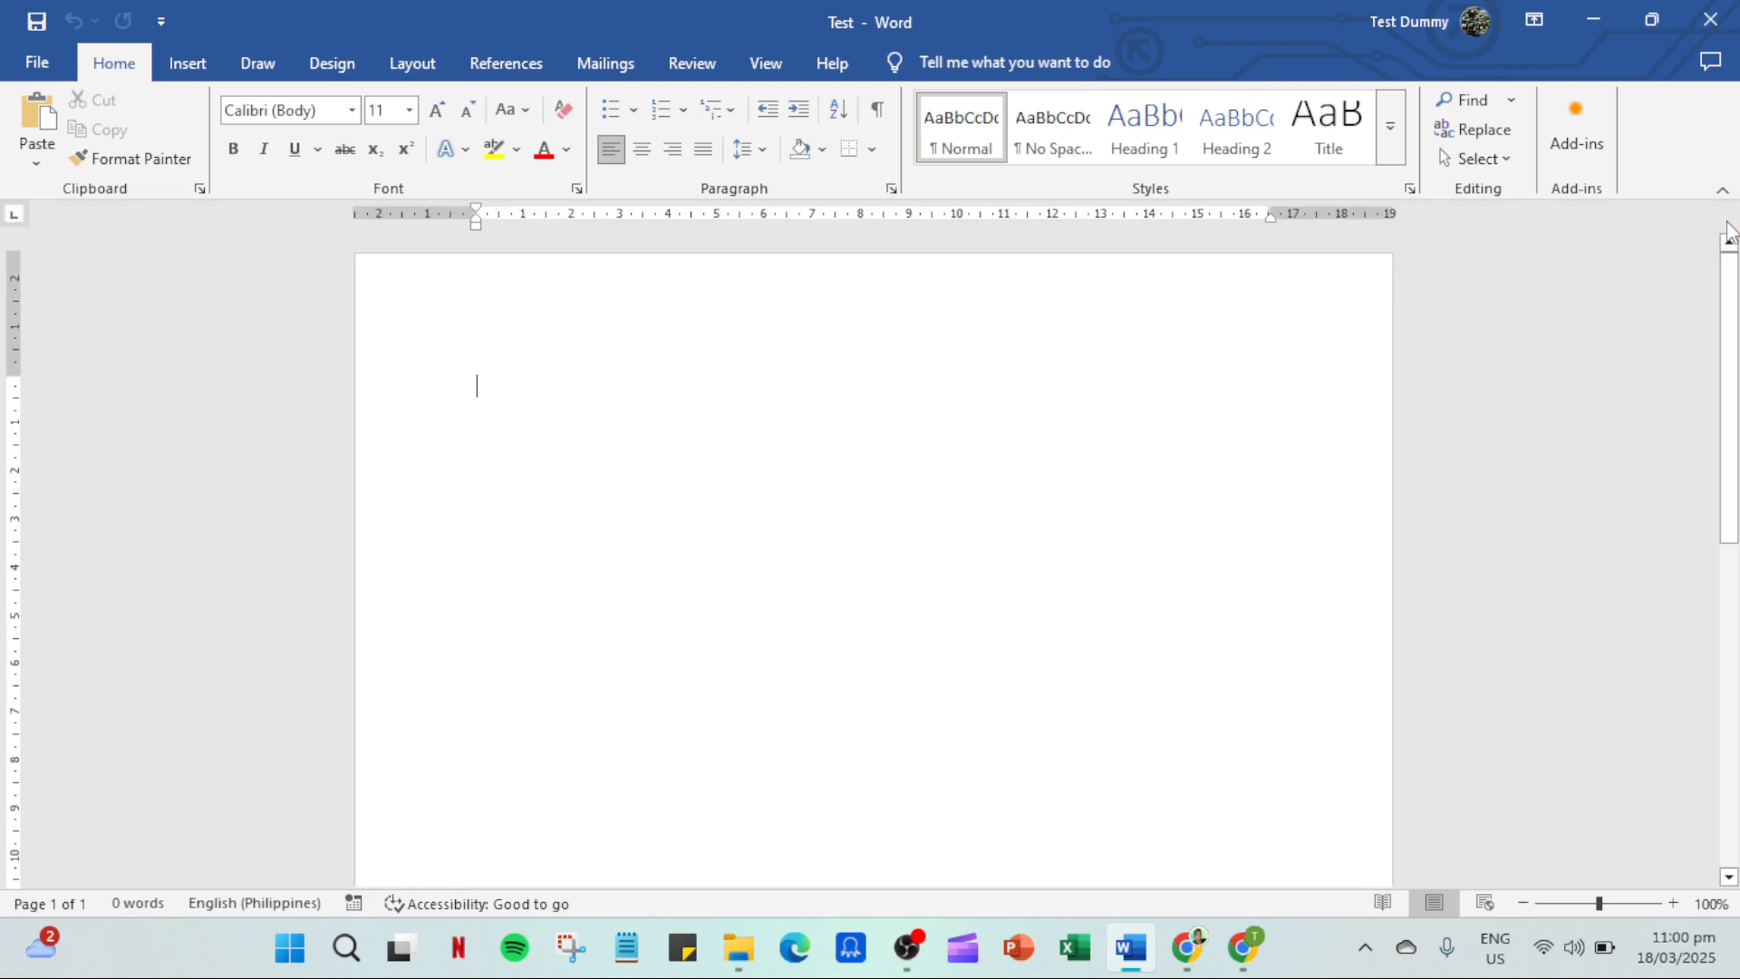